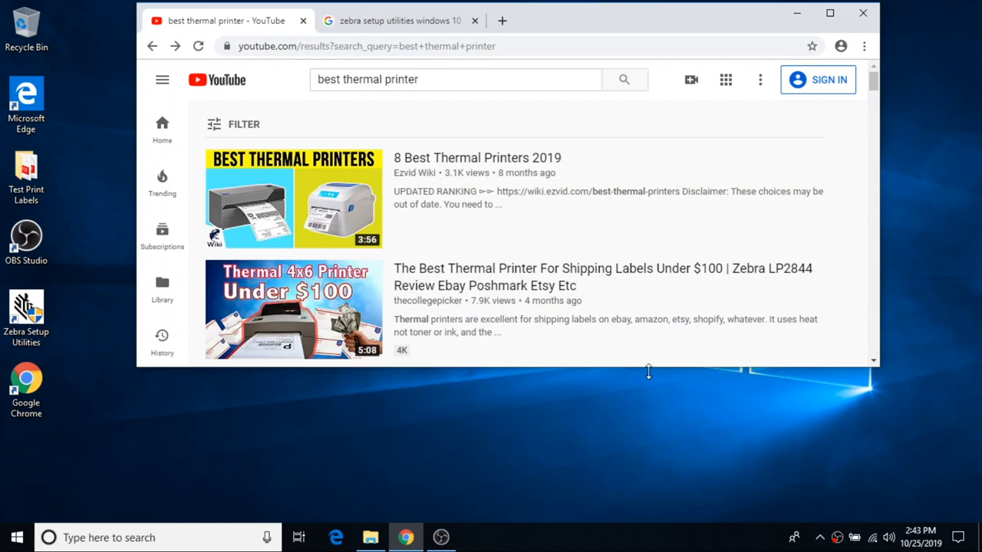
mouse_move(586, 393)
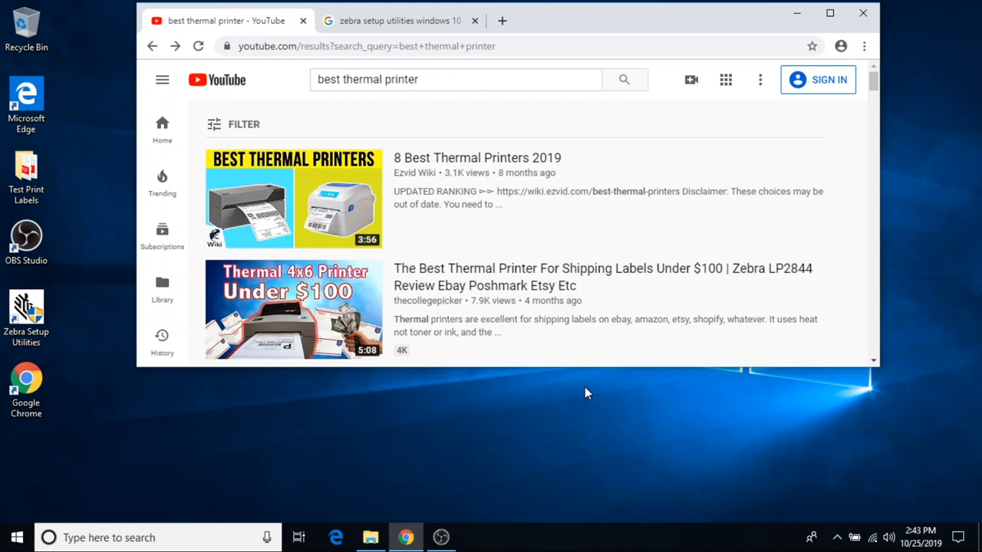
mouse_move(451, 396)
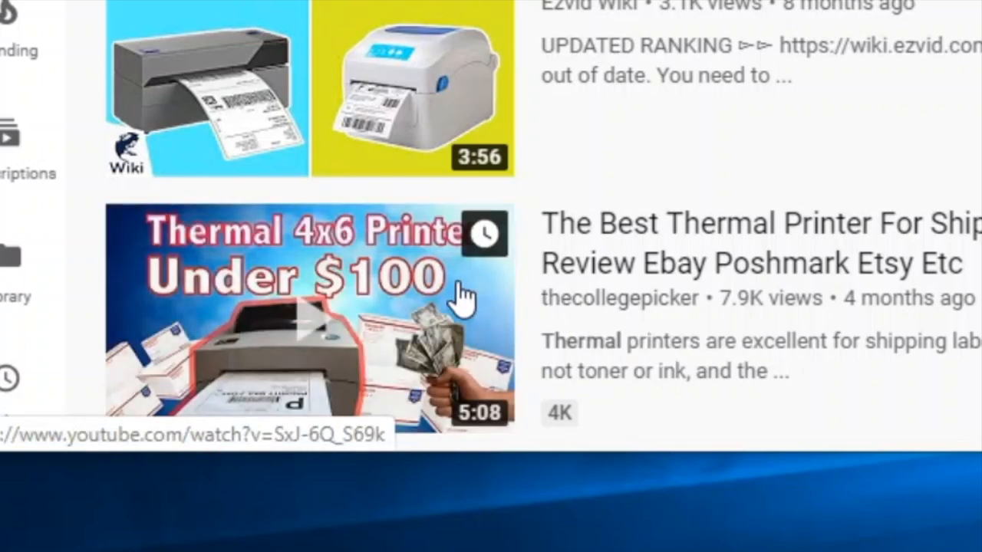
mouse_move(537, 337)
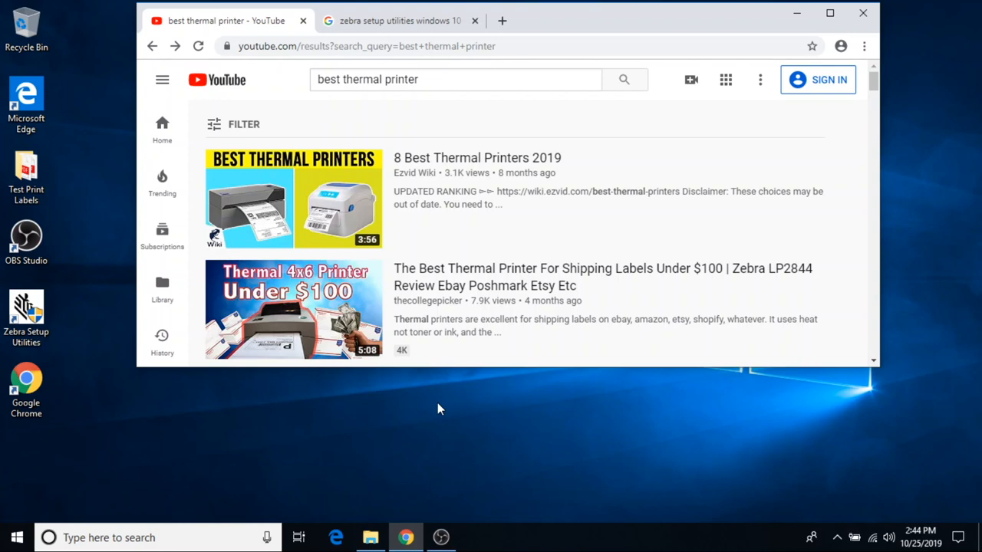
mouse_move(479, 328)
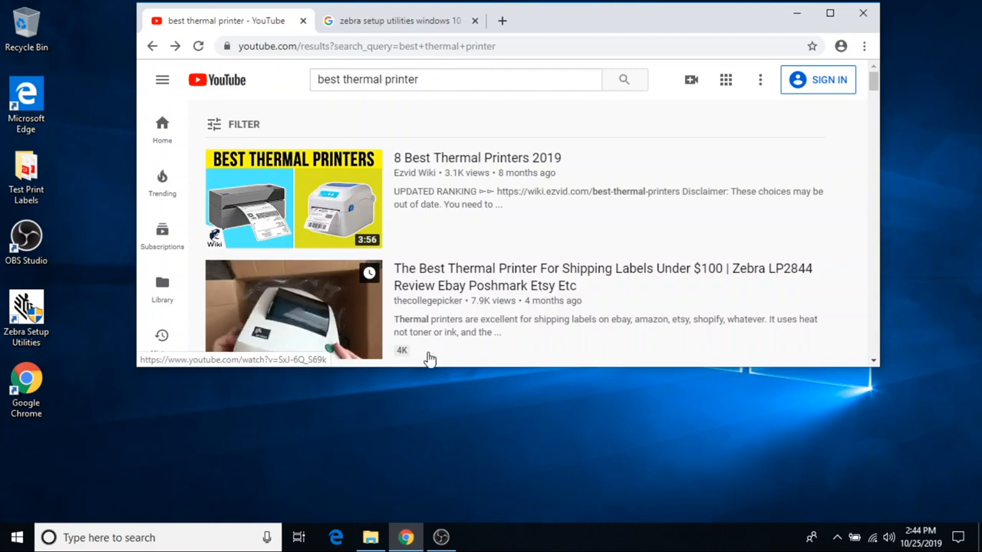
mouse_move(120, 273)
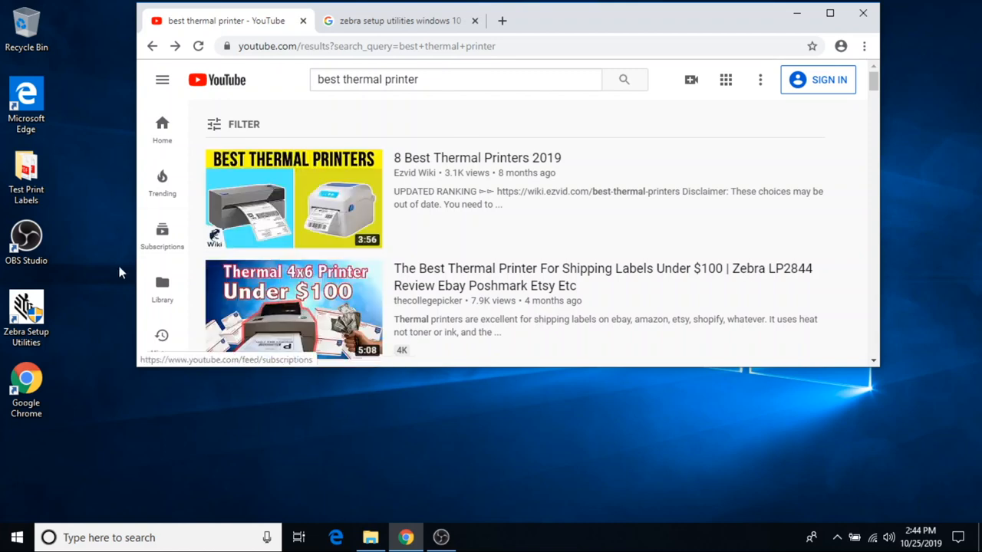
Search 'zebra setup utilities windows 10' and download the 46 MB Zebra Setup Utilities installer
left_click(398, 22)
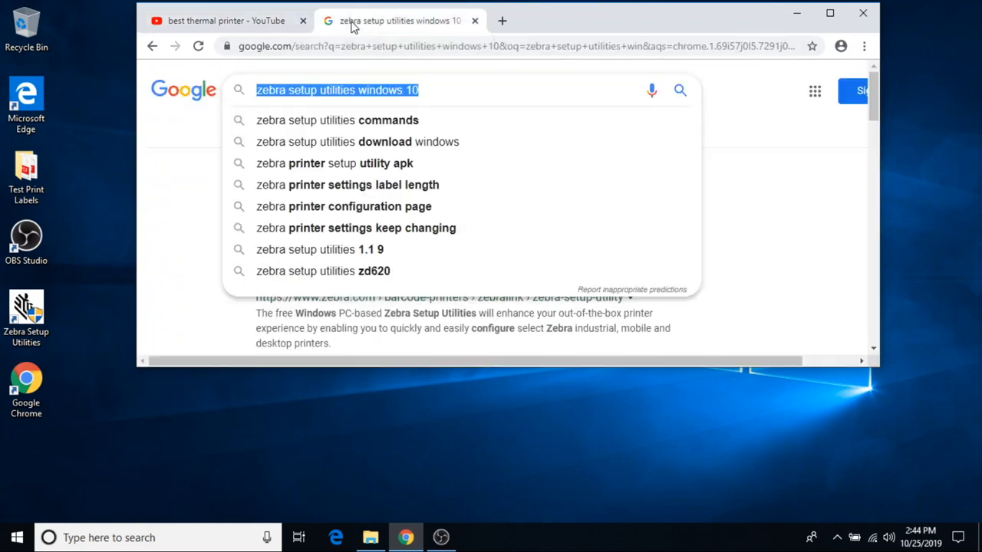
left_click(285, 89)
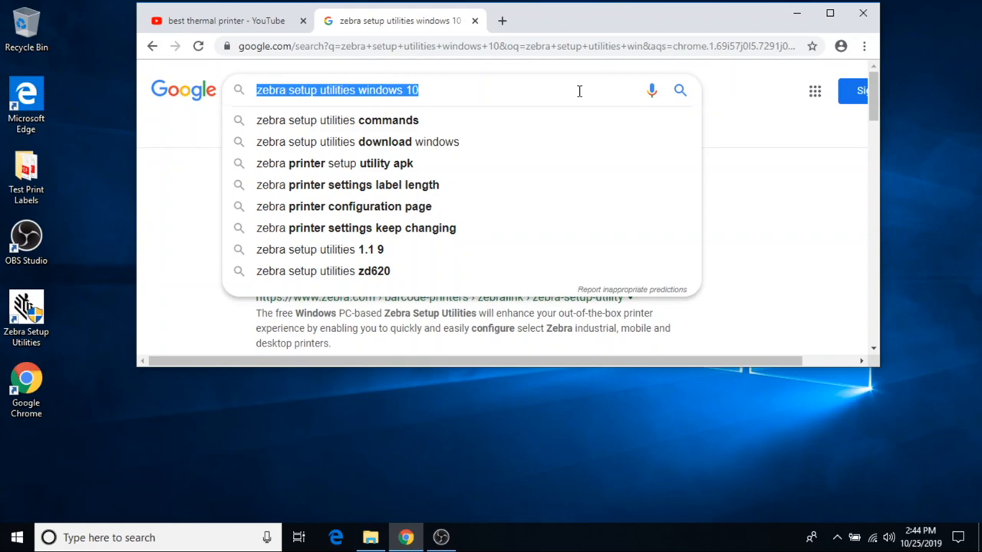
left_click(679, 91)
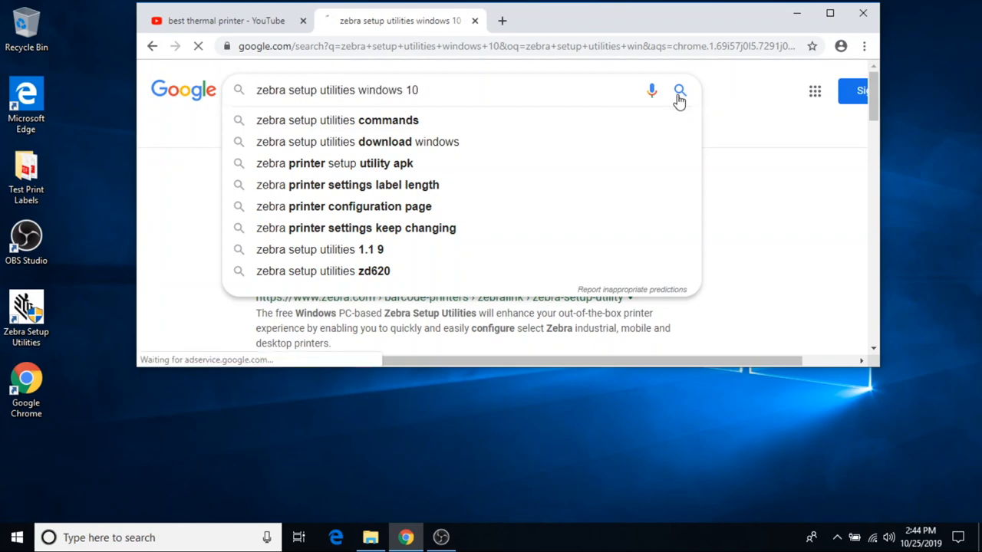
left_click(678, 90)
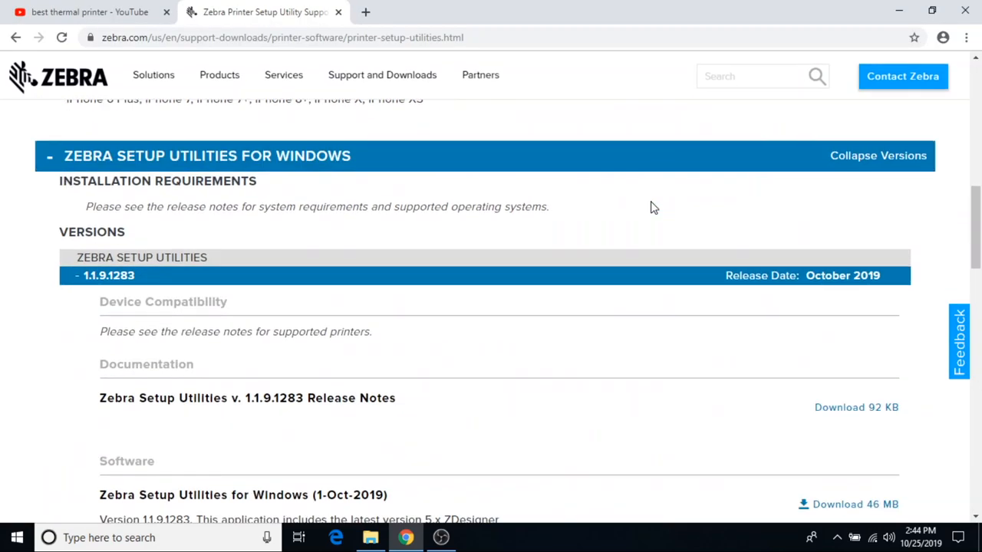
scroll("down", 3)
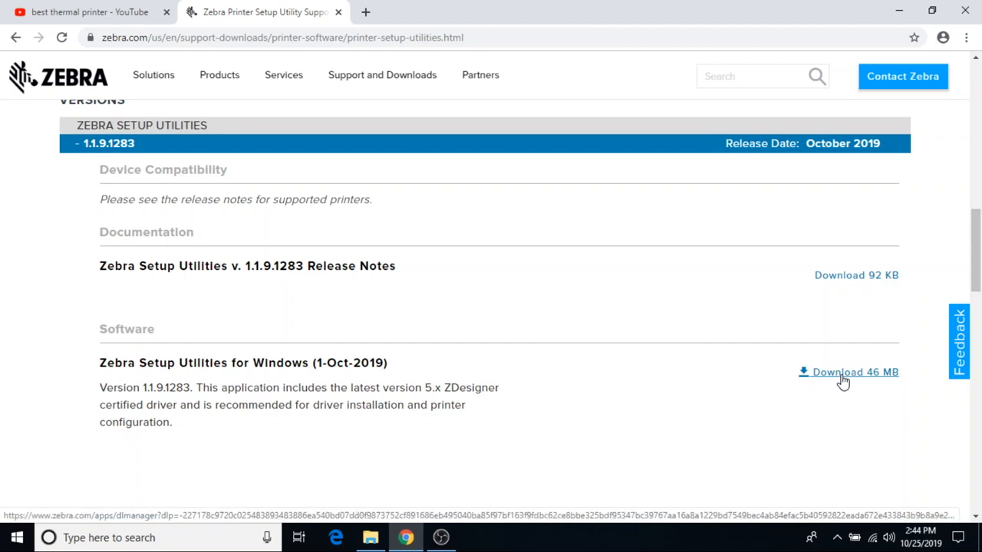
left_click(844, 376)
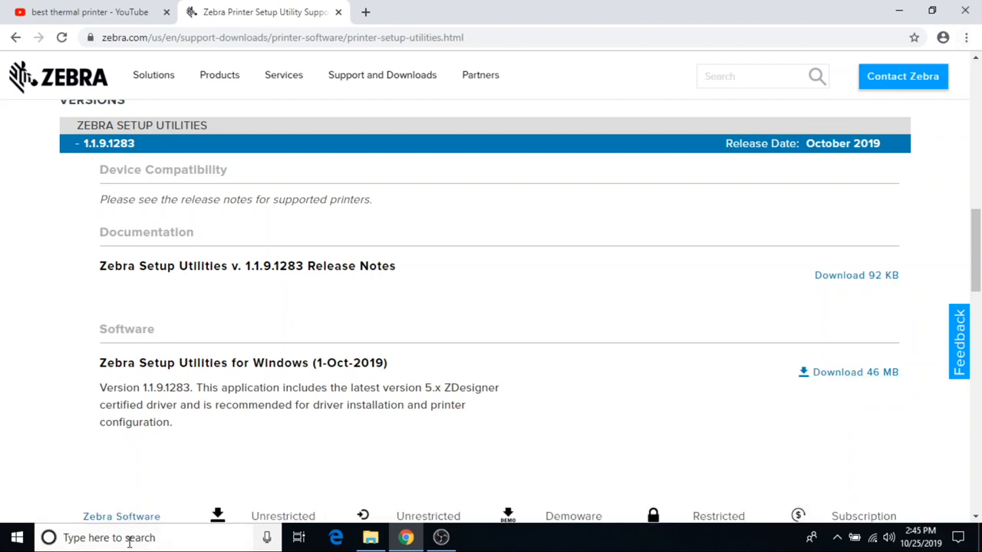
Launch the zsu-1191283 installer from the Downloads folder
type("down")
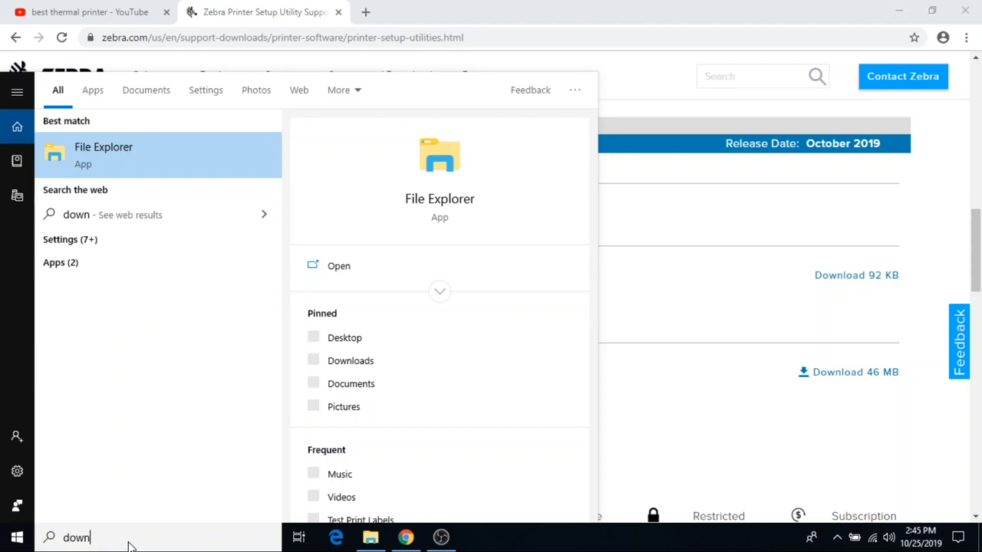
left_click(104, 153)
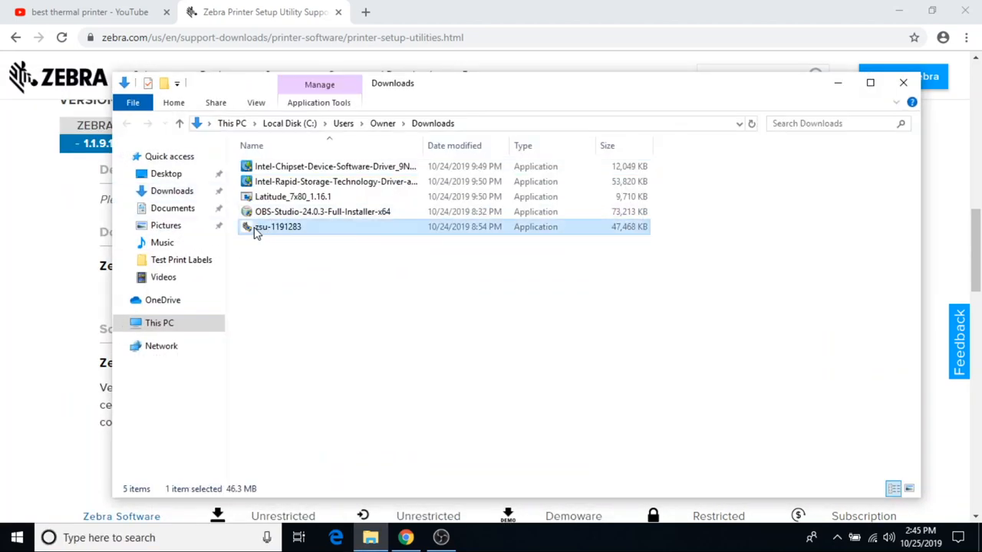
mouse_move(277, 231)
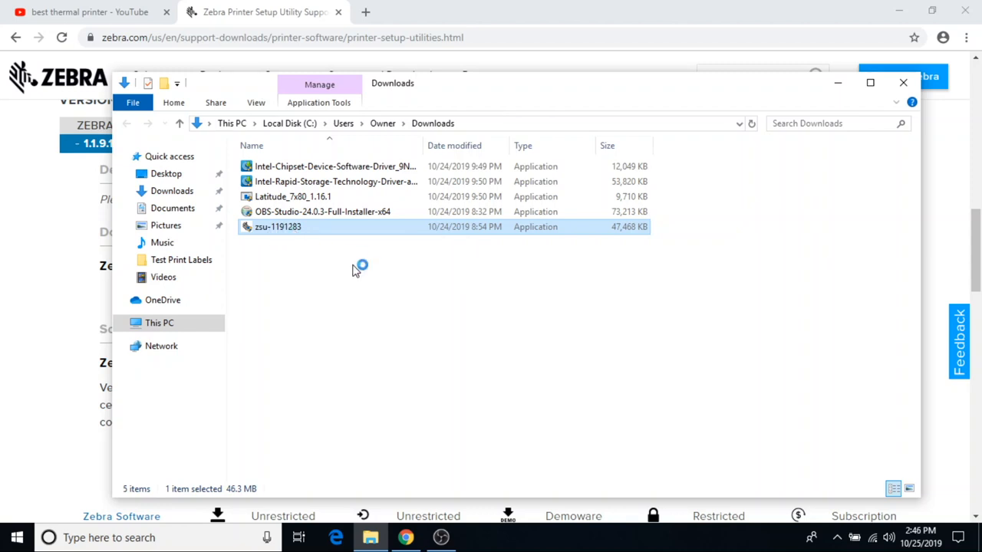
double_click(276, 227)
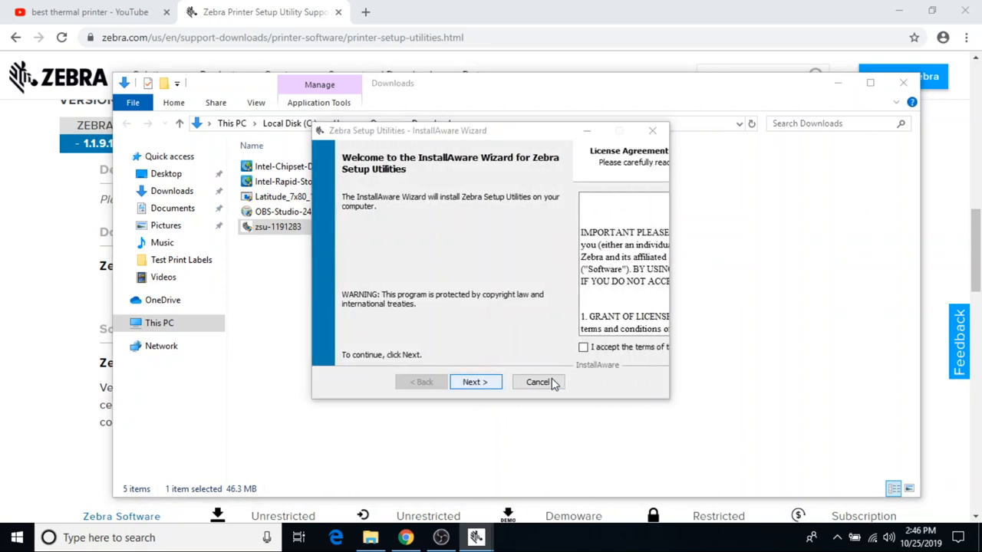
Accept the license, keep default folders, finish installing, and choose USB in the System Prepare Wizard
left_click(475, 382)
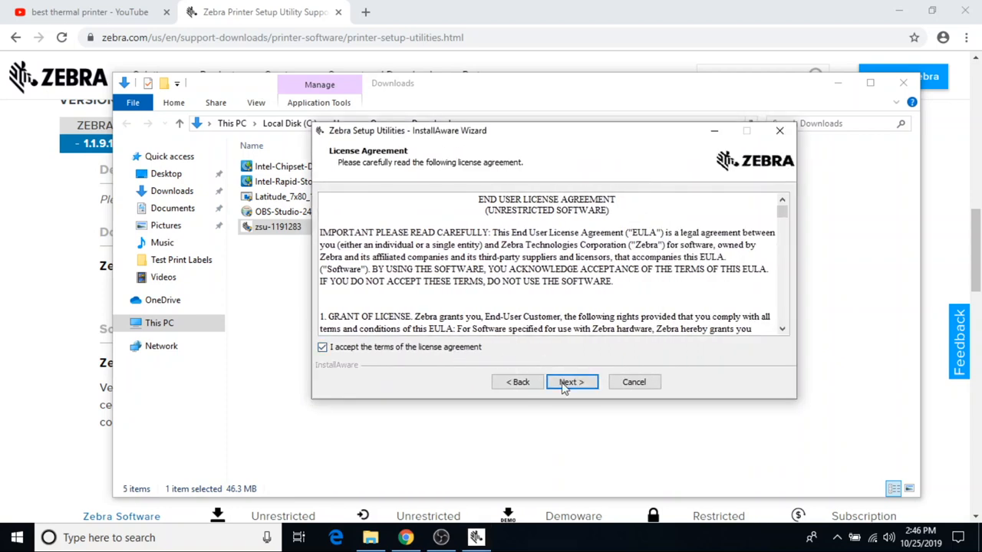
left_click(570, 382)
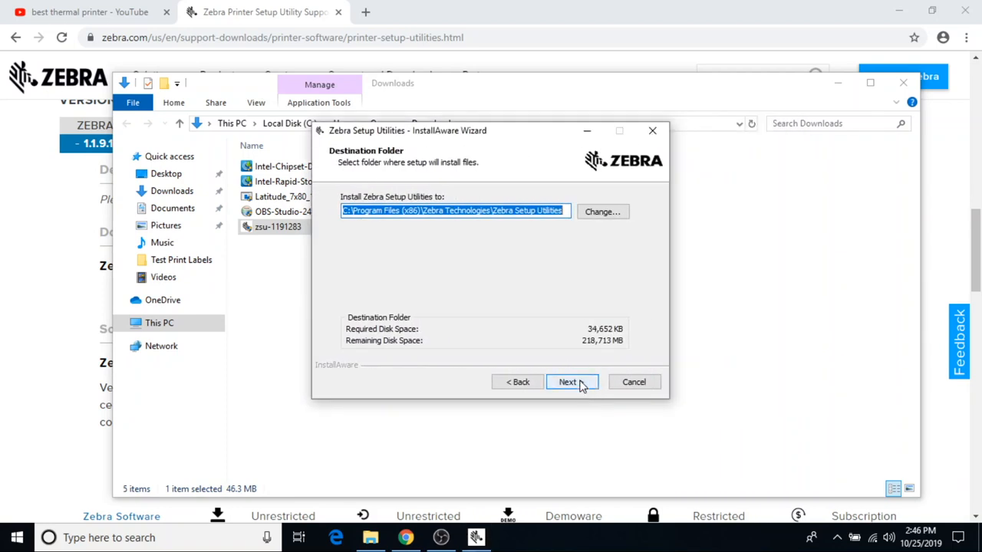
left_click(568, 382)
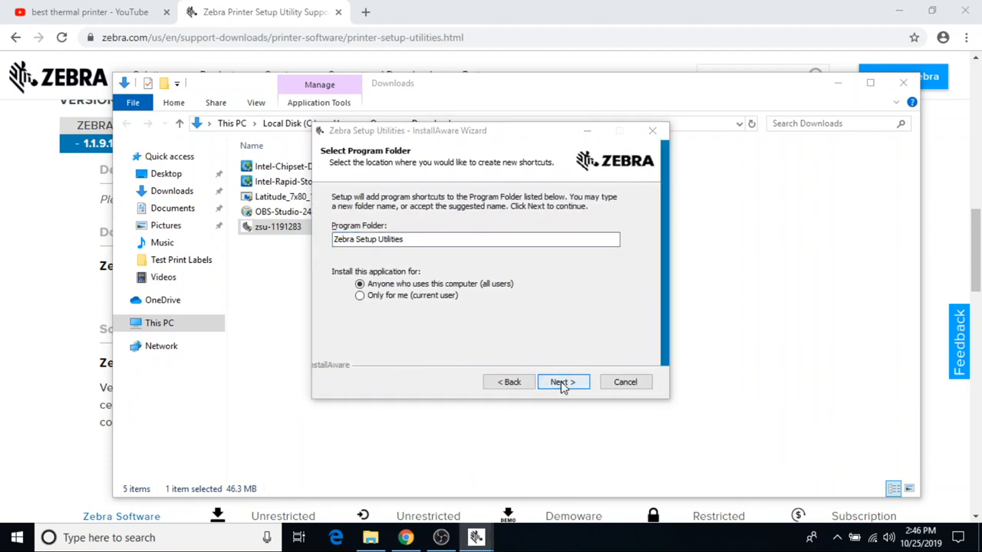
left_click(562, 382)
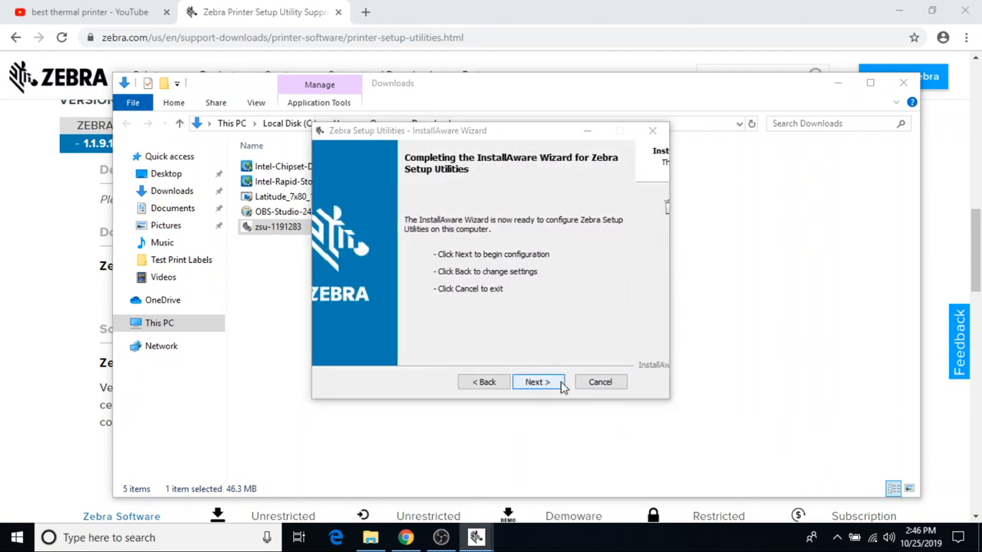
left_click(536, 382)
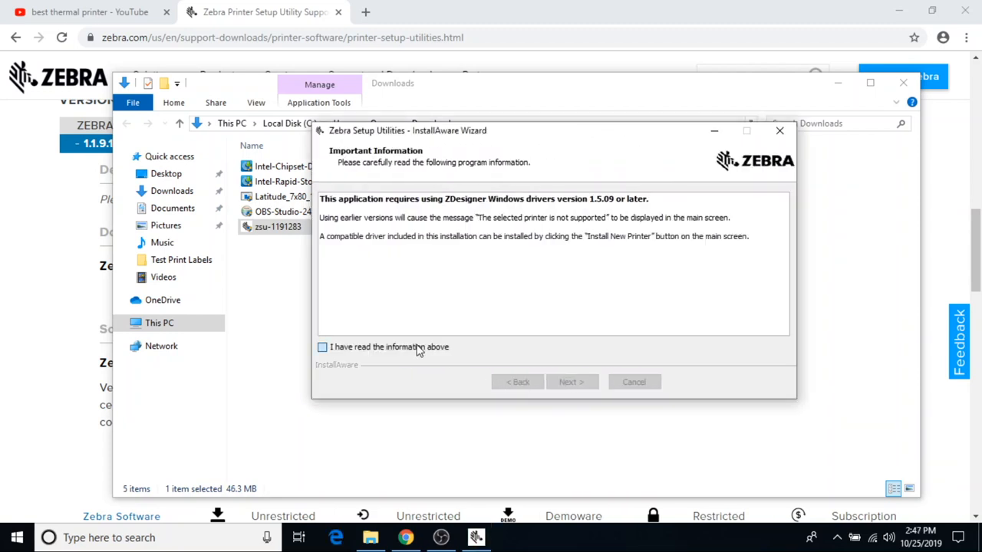
left_click(570, 382)
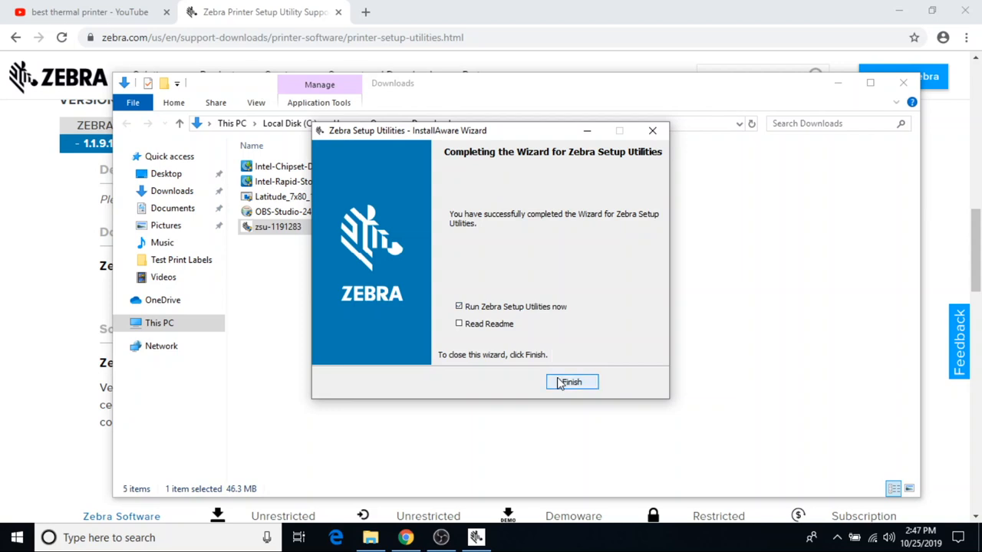
left_click(571, 382)
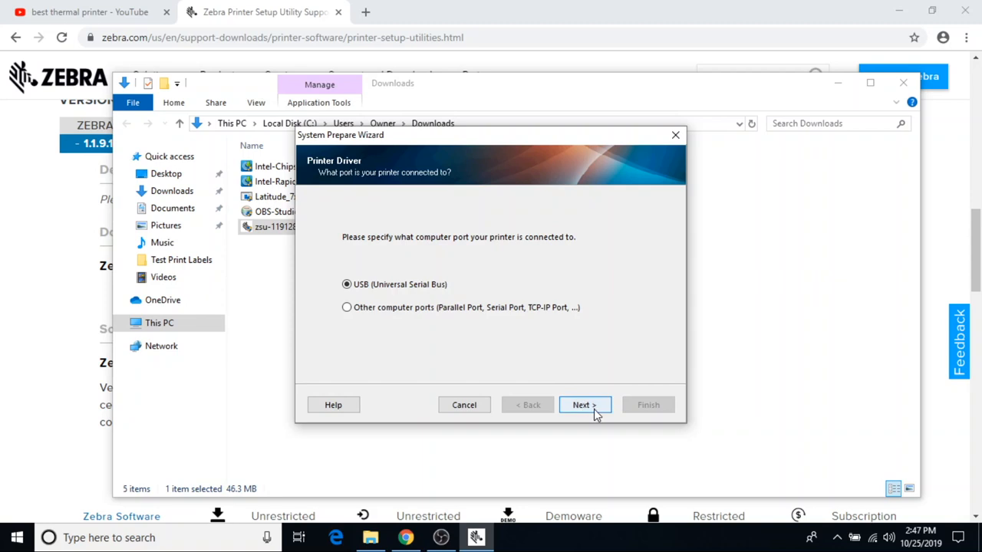
left_click(584, 405)
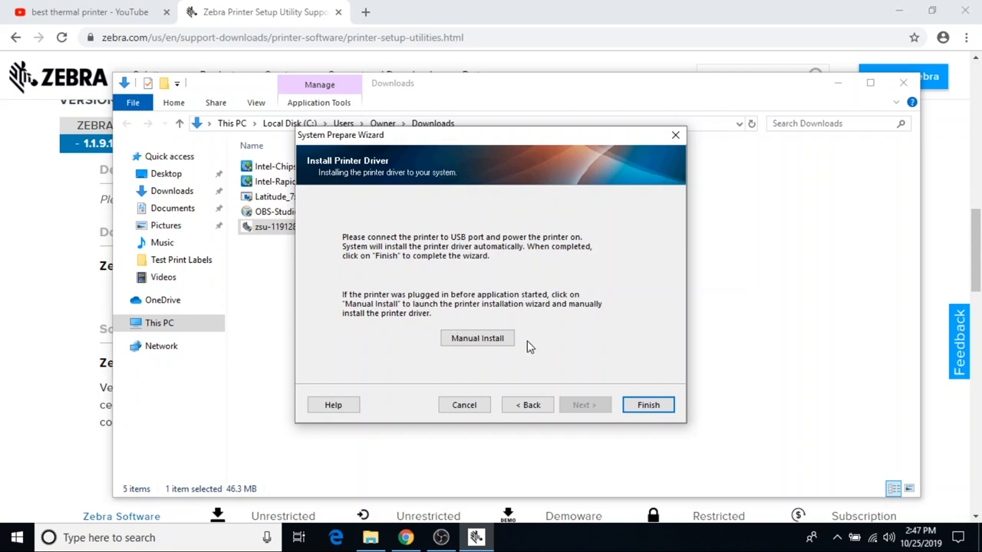
mouse_move(552, 365)
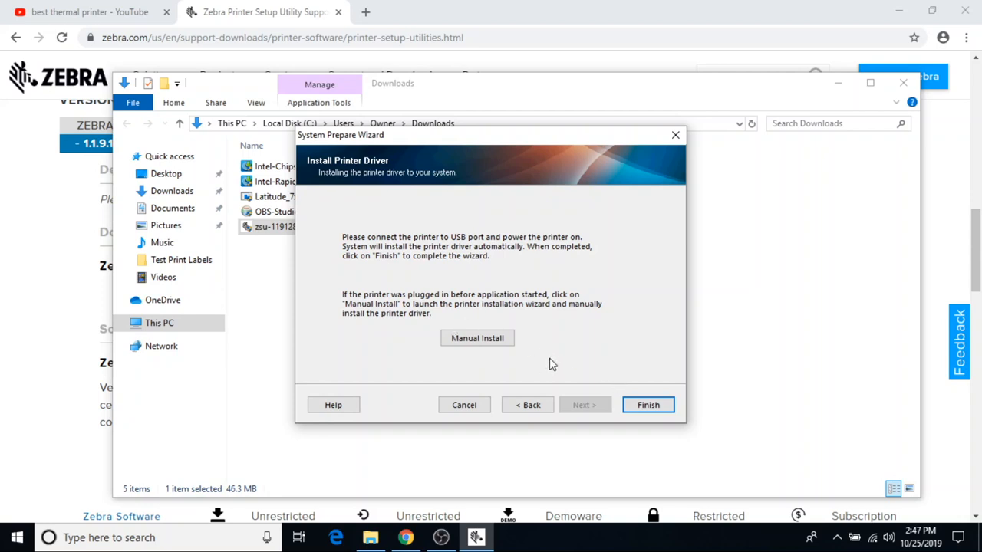
Start Install New Printer and select the ZDesigner LP 2844-Z model from the 2844 list
left_click(648, 405)
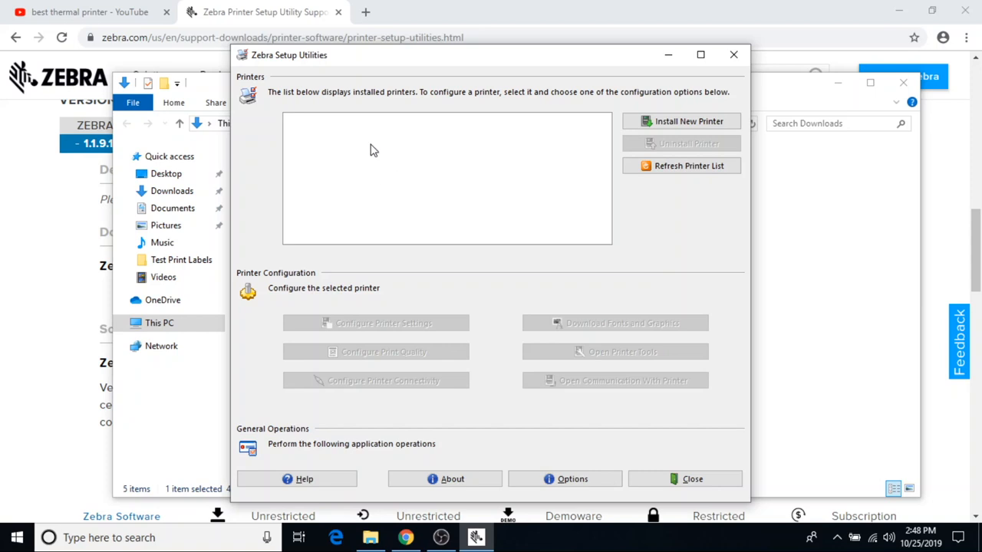
mouse_move(681, 121)
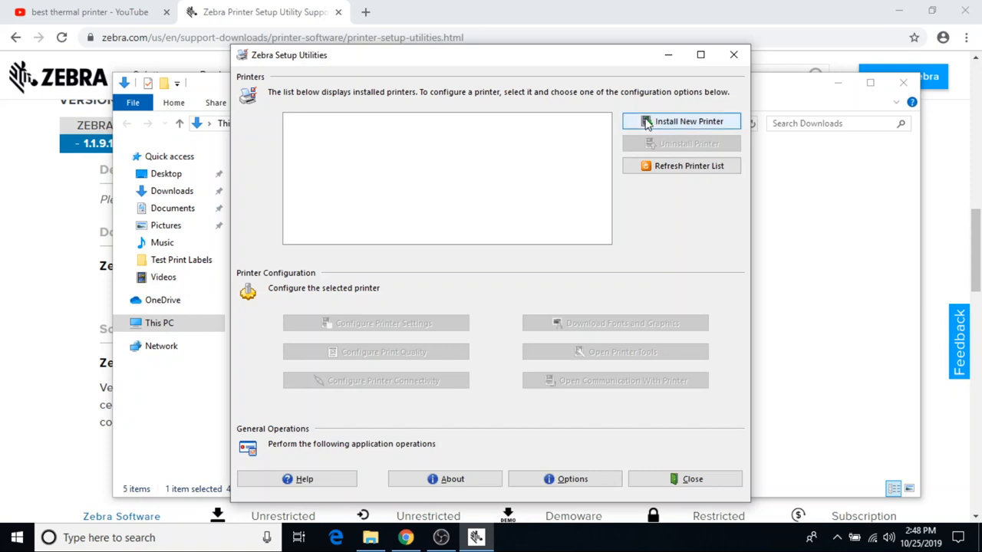
left_click(681, 121)
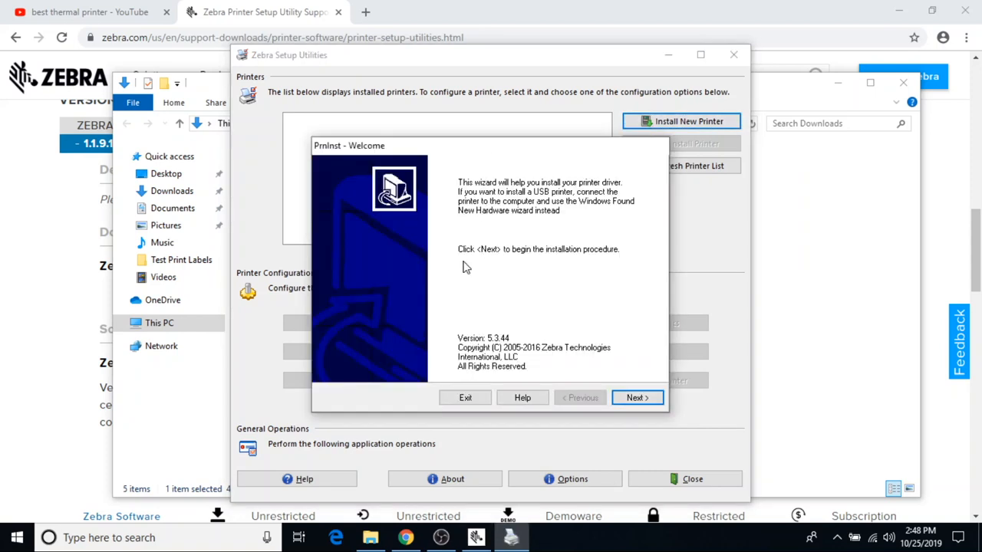
left_click(637, 397)
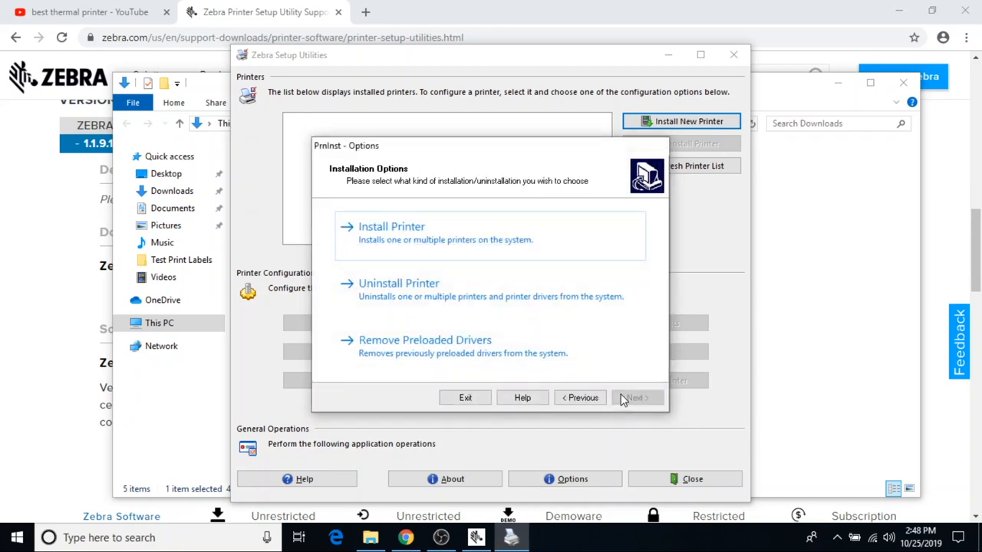
left_click(635, 397)
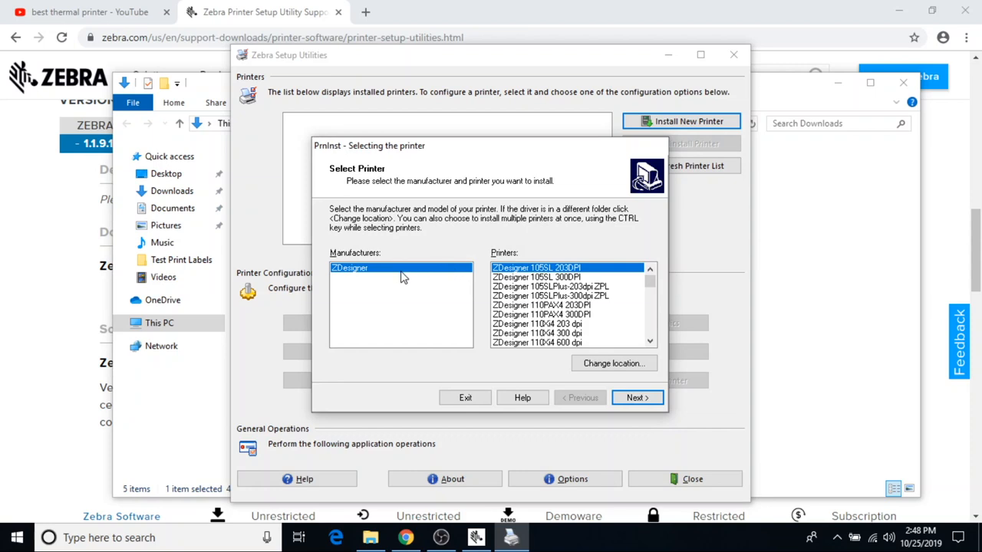
mouse_move(453, 282)
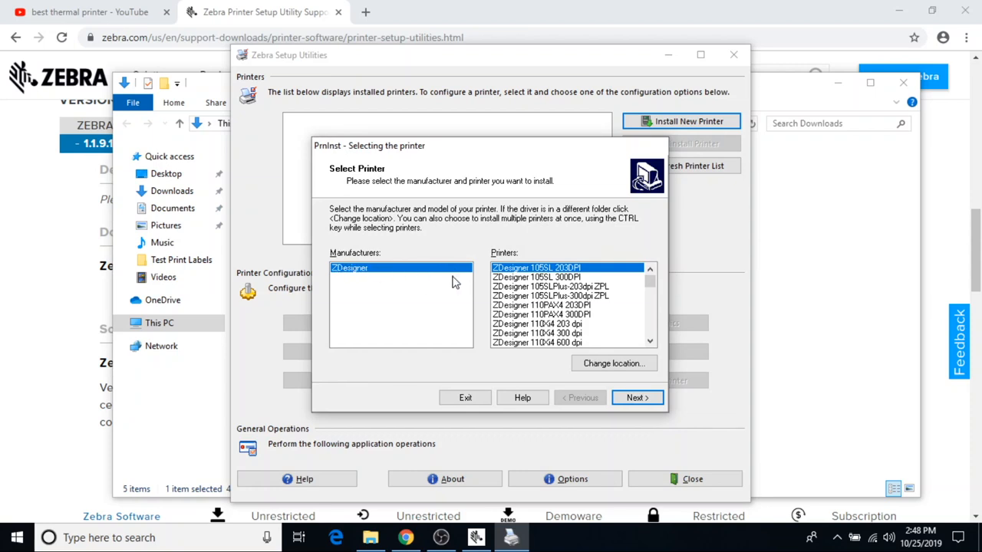
mouse_move(539, 297)
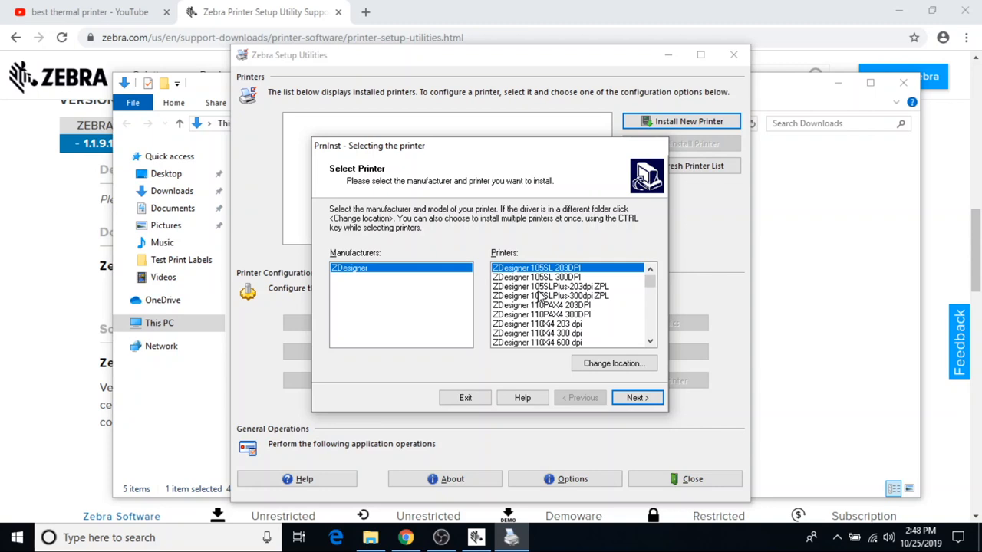
type("2844")
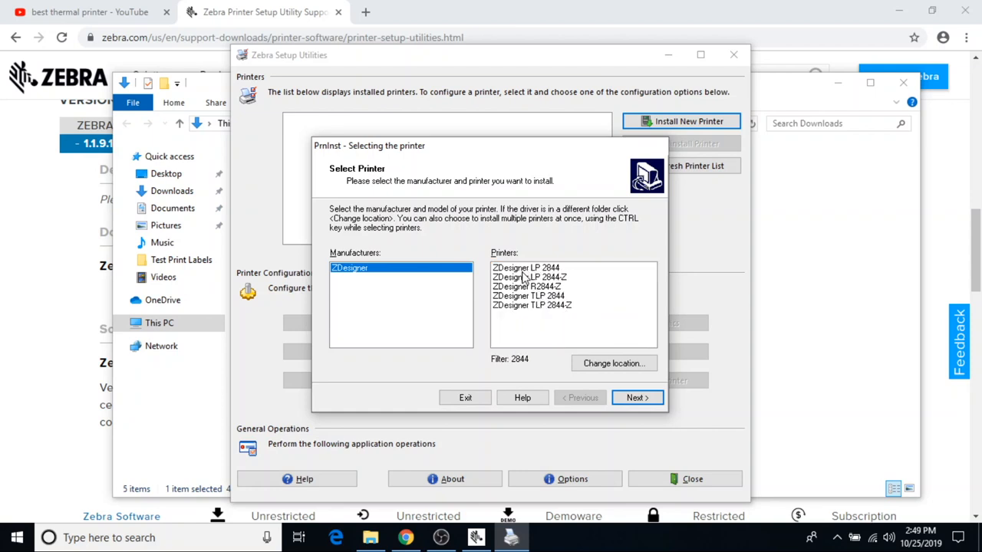
left_click(524, 267)
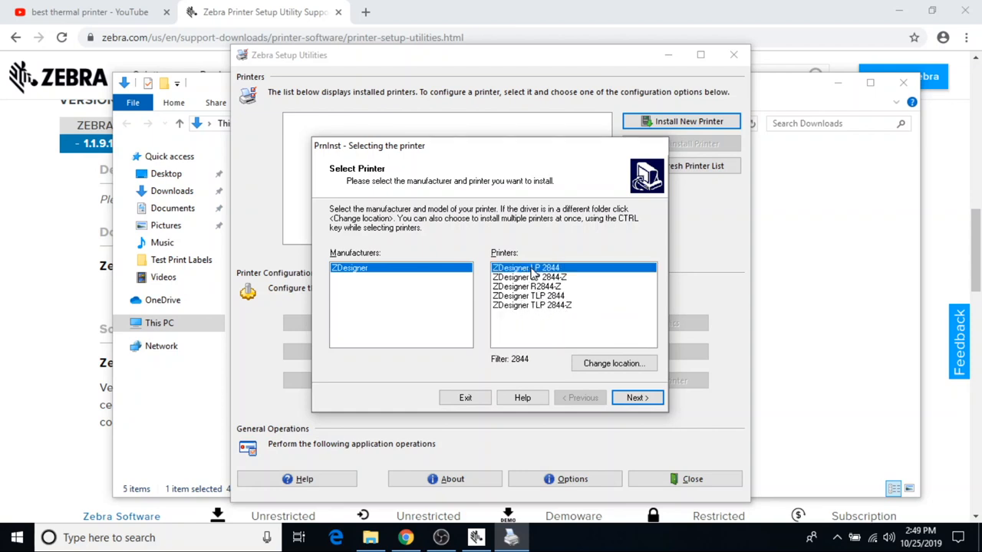
left_click(529, 276)
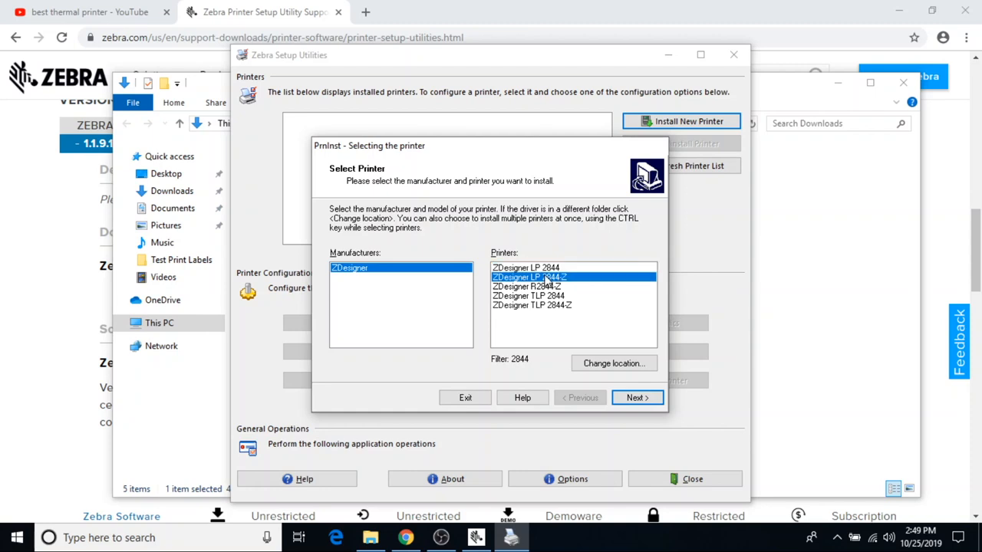
left_click(524, 267)
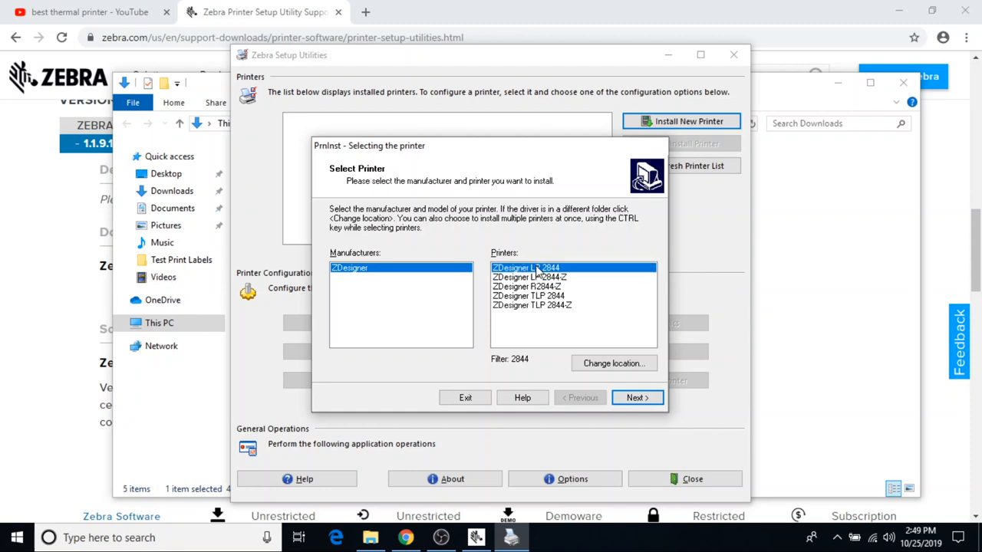
left_click(530, 276)
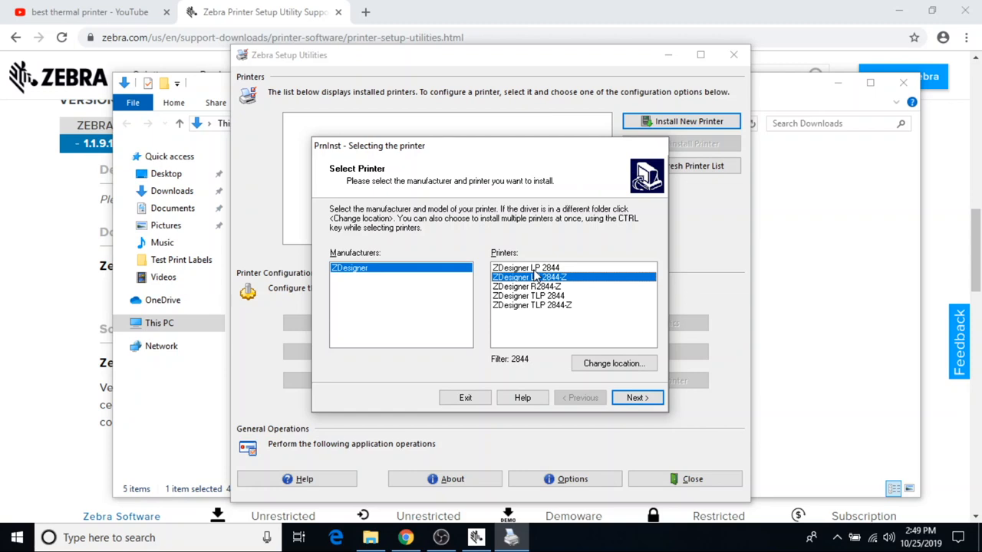
left_click(636, 398)
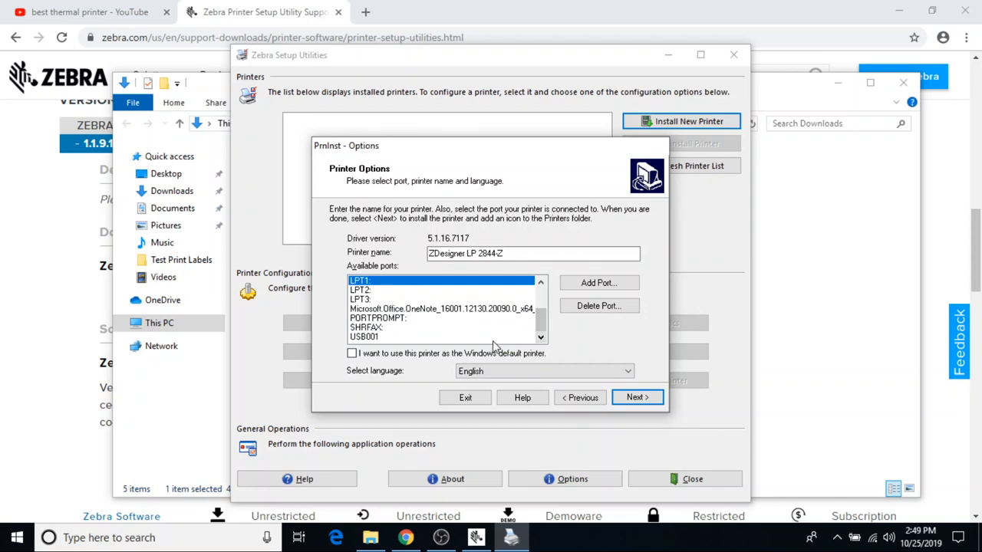
Install the driver on port USB001, skipping the font downloader wizard
left_click(364, 337)
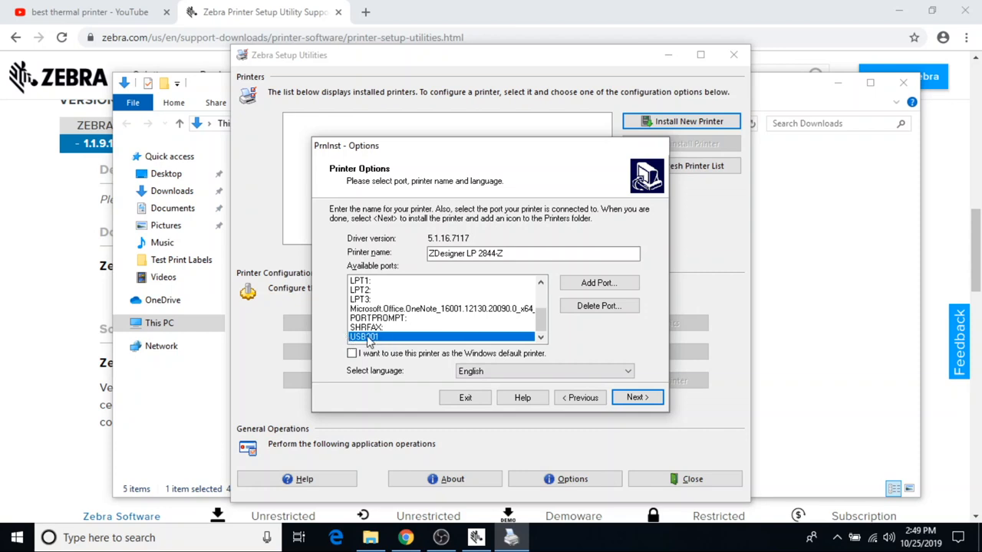
left_click(353, 353)
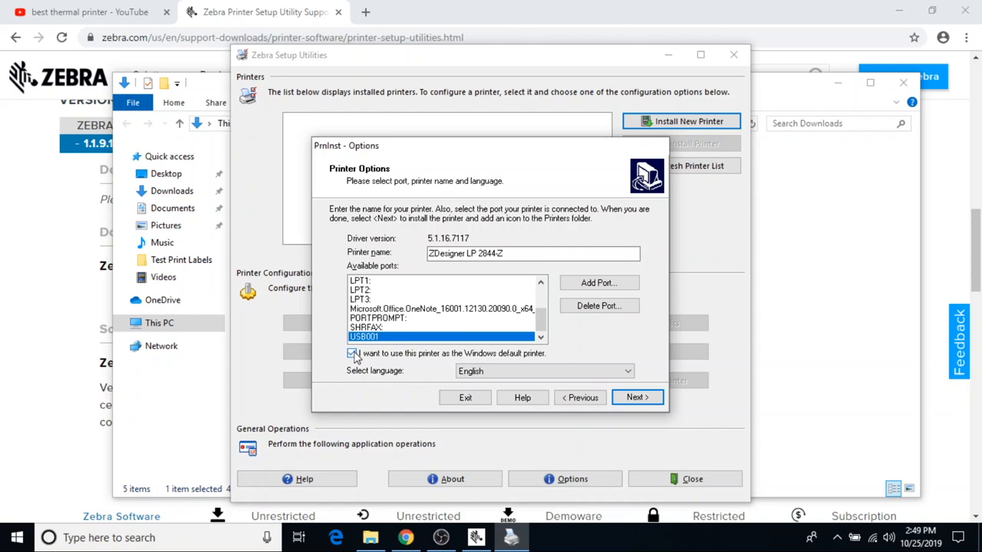
left_click(636, 397)
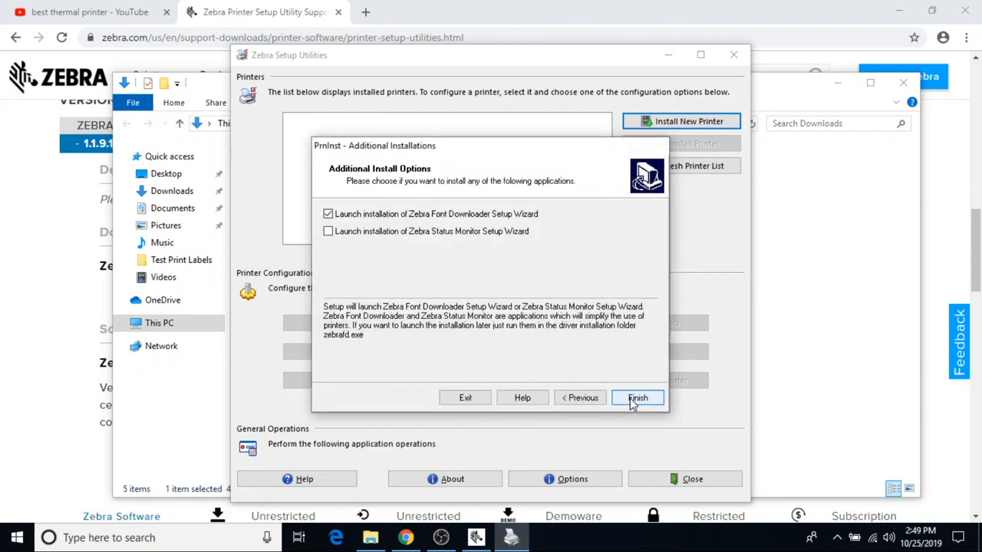
left_click(328, 214)
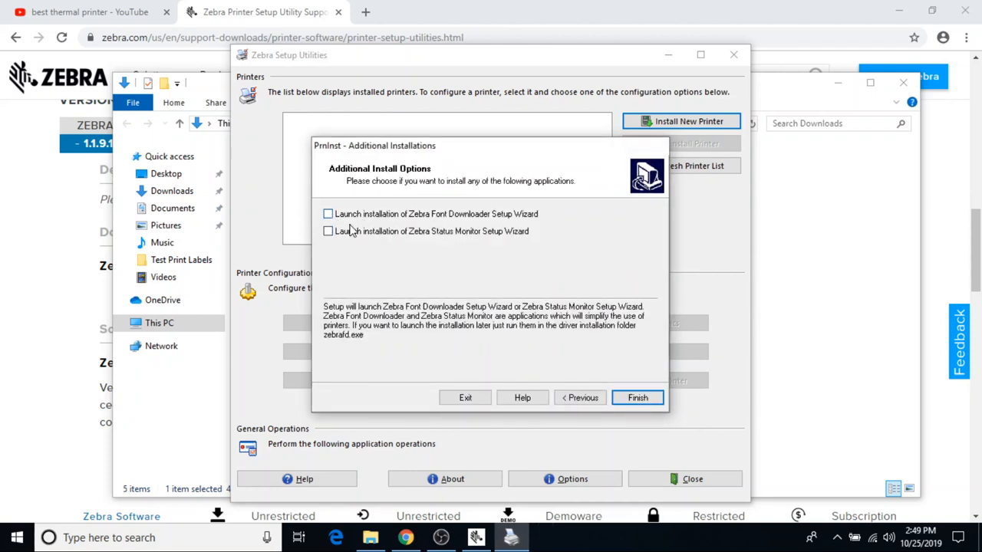
left_click(636, 397)
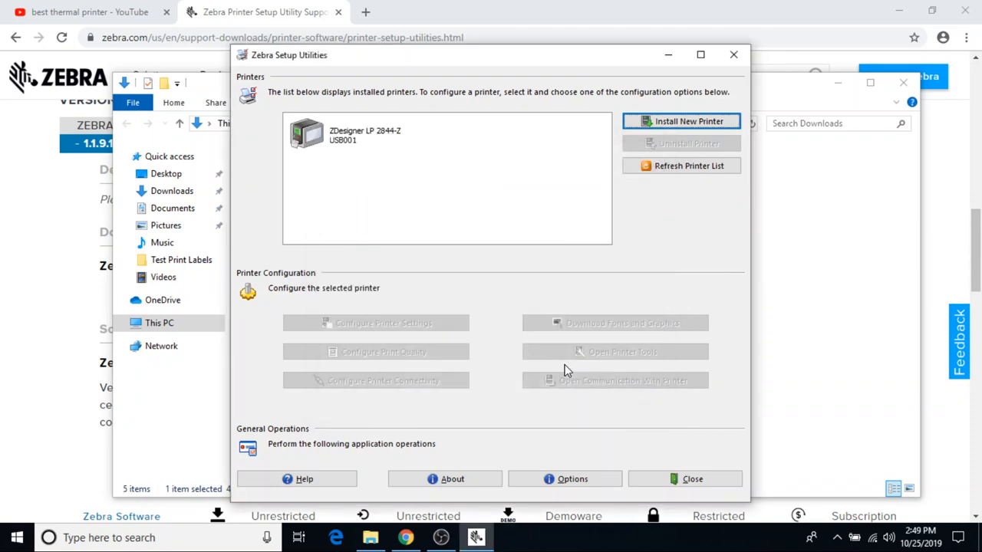
Close the utilities and show the ZDesigner LP 2844-Z options in Printers & scanners settings
left_click(365, 135)
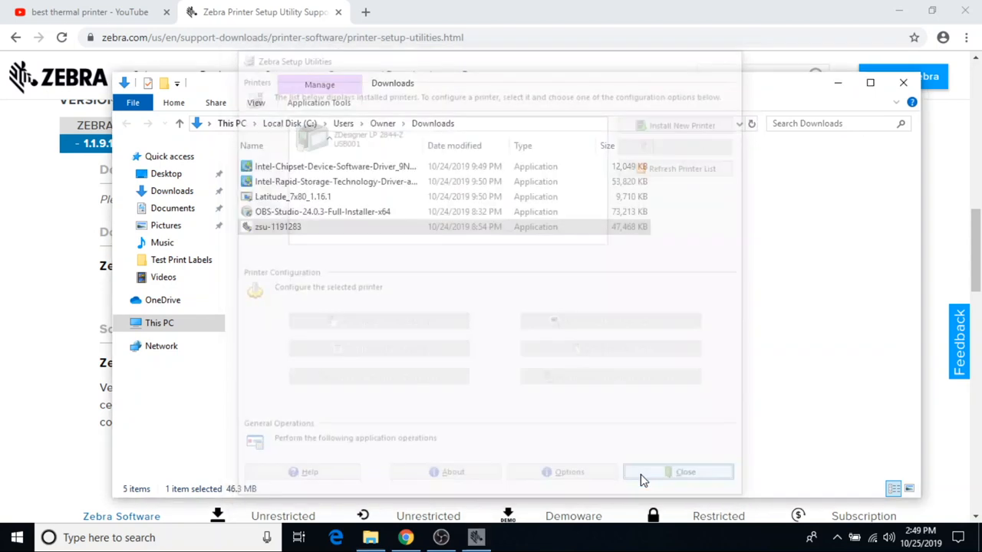
left_click(678, 472)
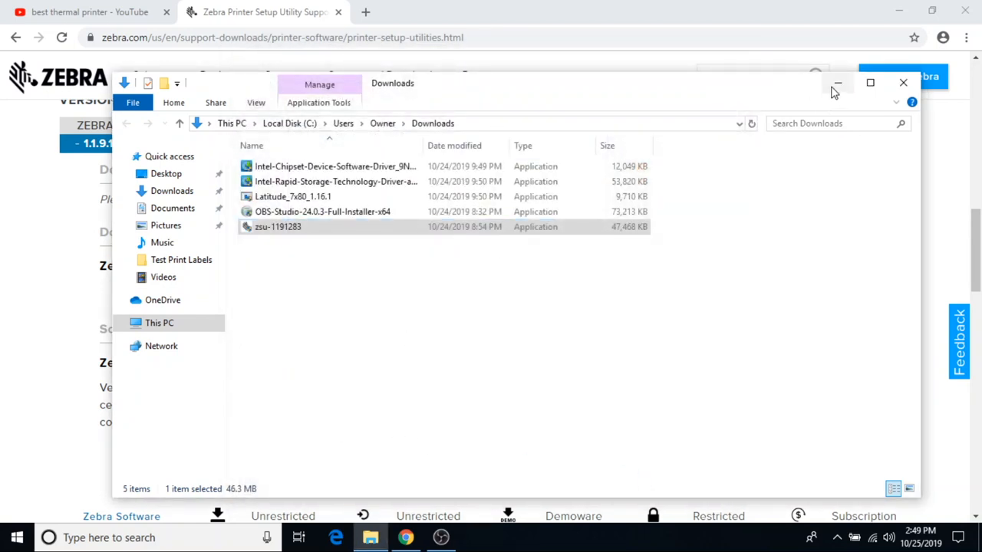
left_click(837, 83)
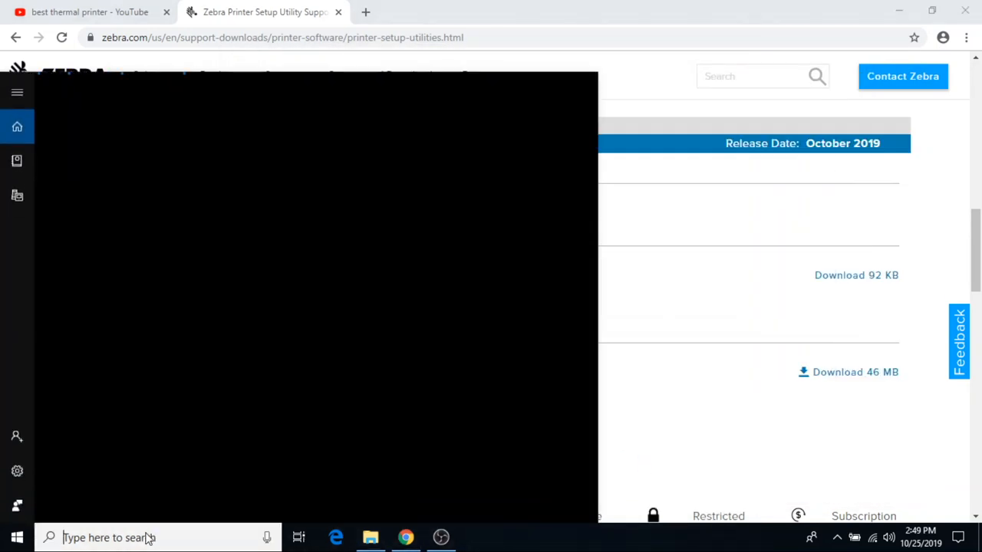
type("printer")
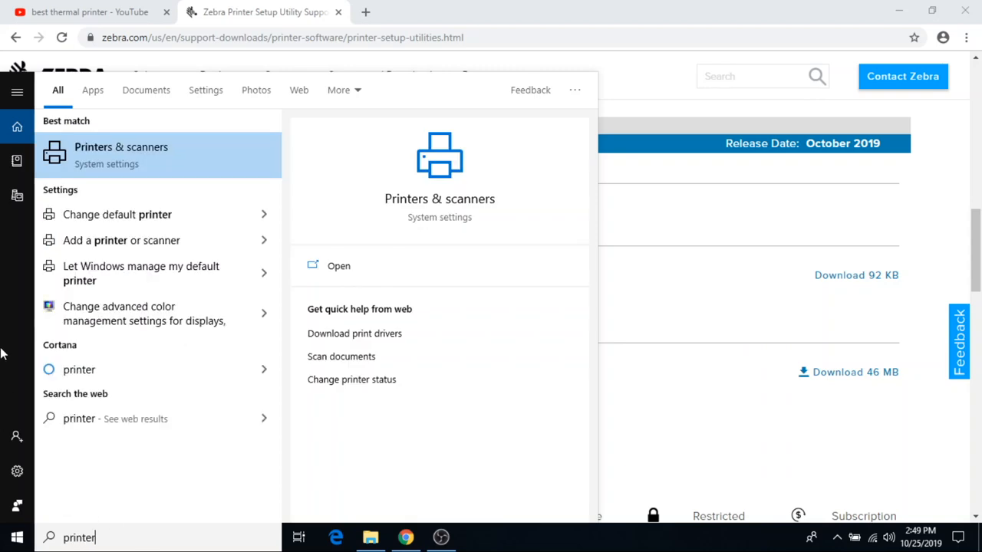
left_click(120, 153)
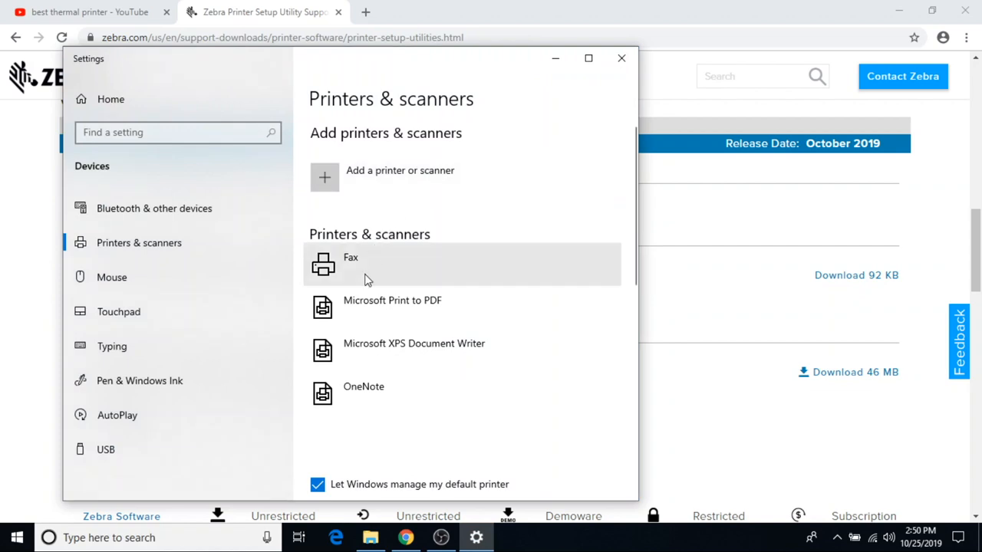
scroll("down", 3)
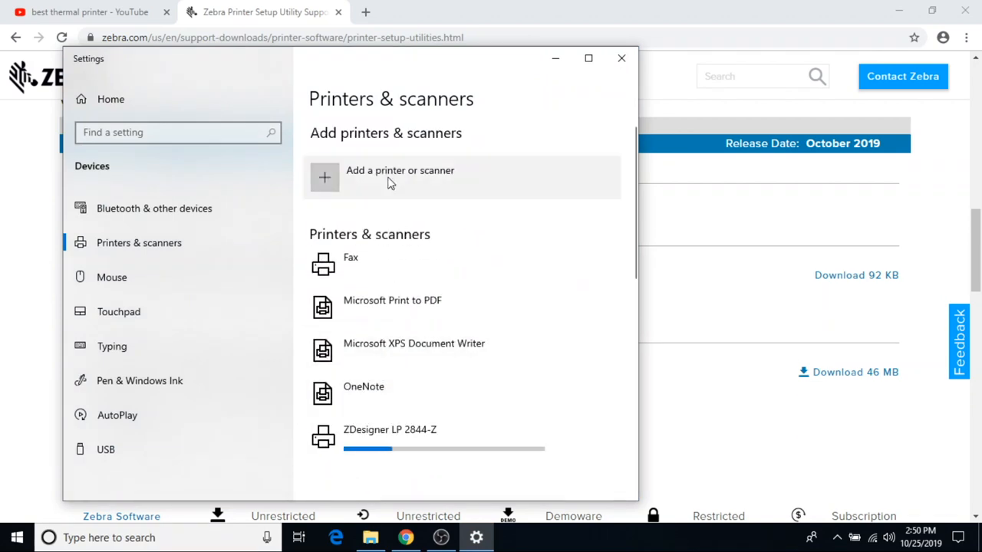
left_click(390, 429)
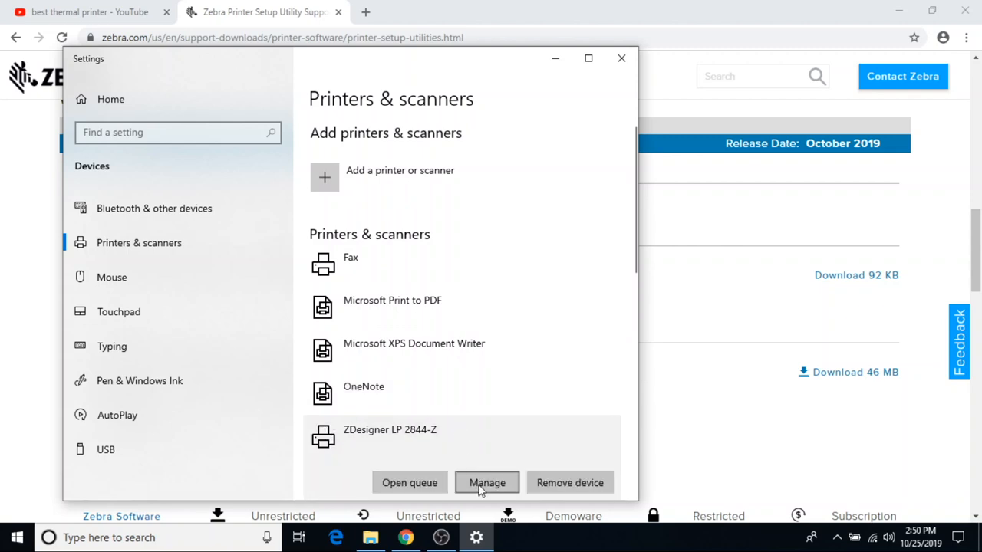
Set the label size to 4.00 by 6.00 inches in Printing Preferences and apply it
left_click(486, 481)
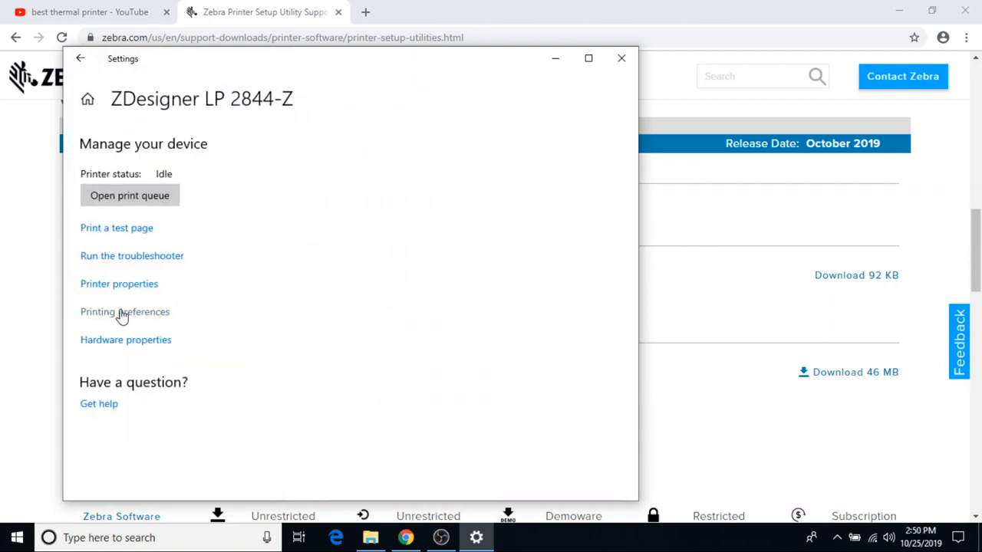
left_click(124, 312)
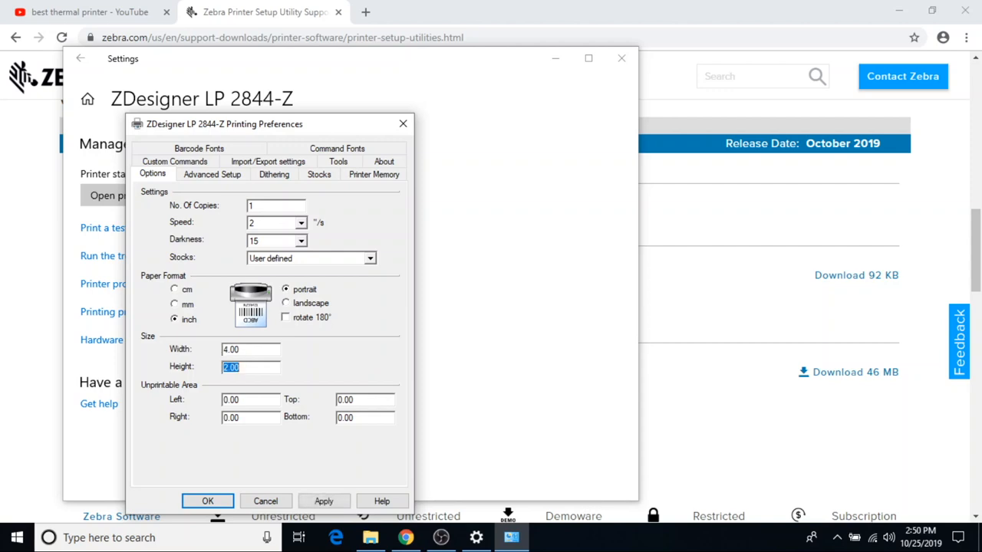
type("6")
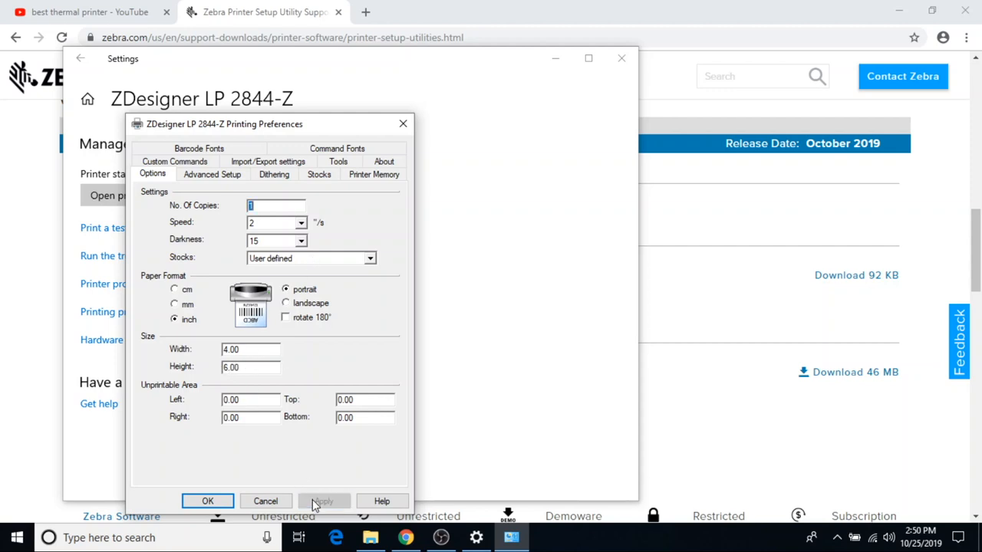
left_click(212, 175)
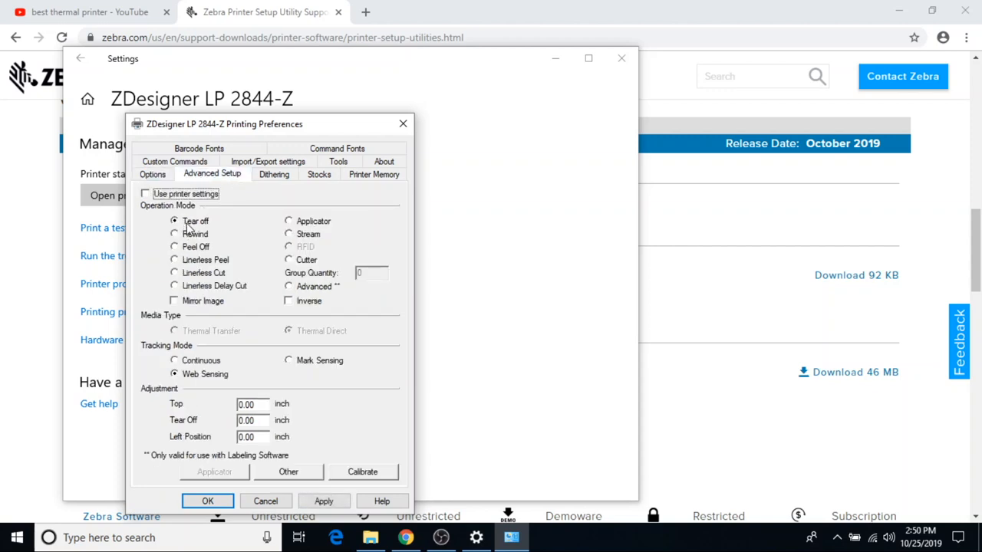
mouse_move(190, 230)
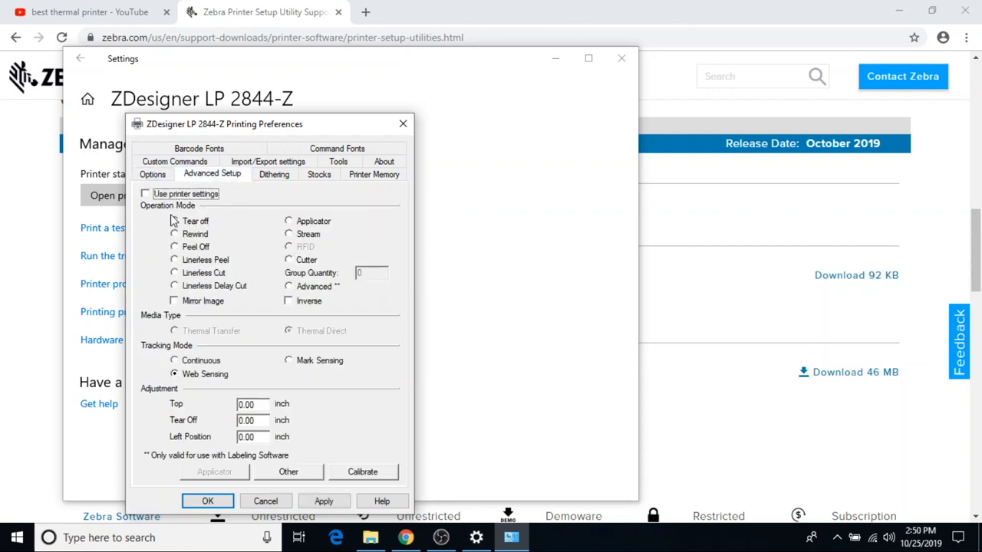
Switch the Advanced Setup operation mode between Tear off and Cutter, ending on Tear off
left_click(174, 221)
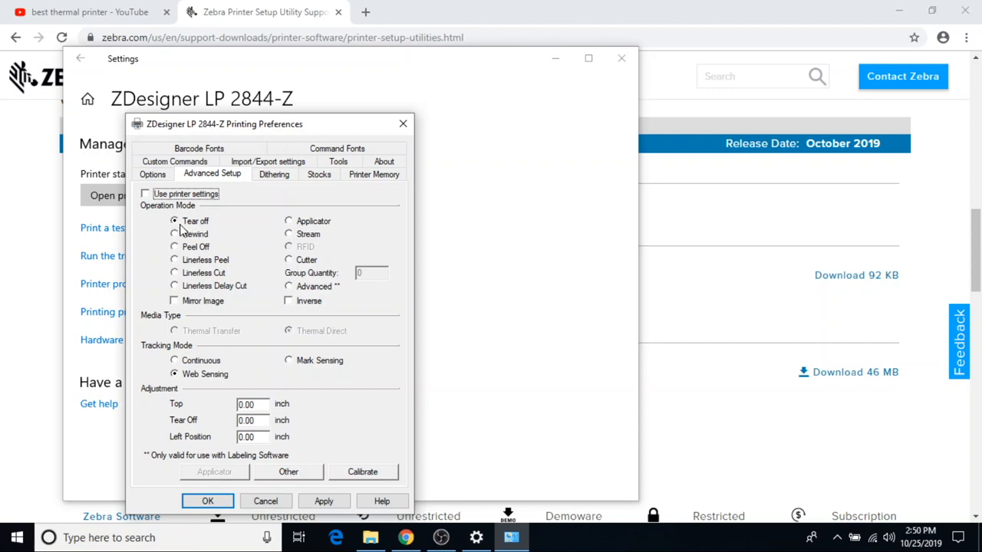
mouse_move(297, 264)
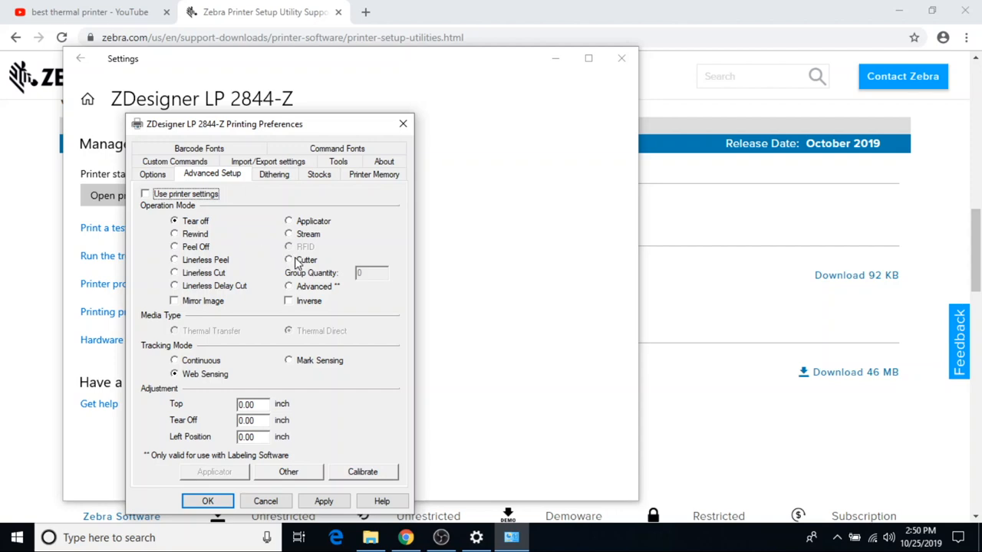
left_click(288, 259)
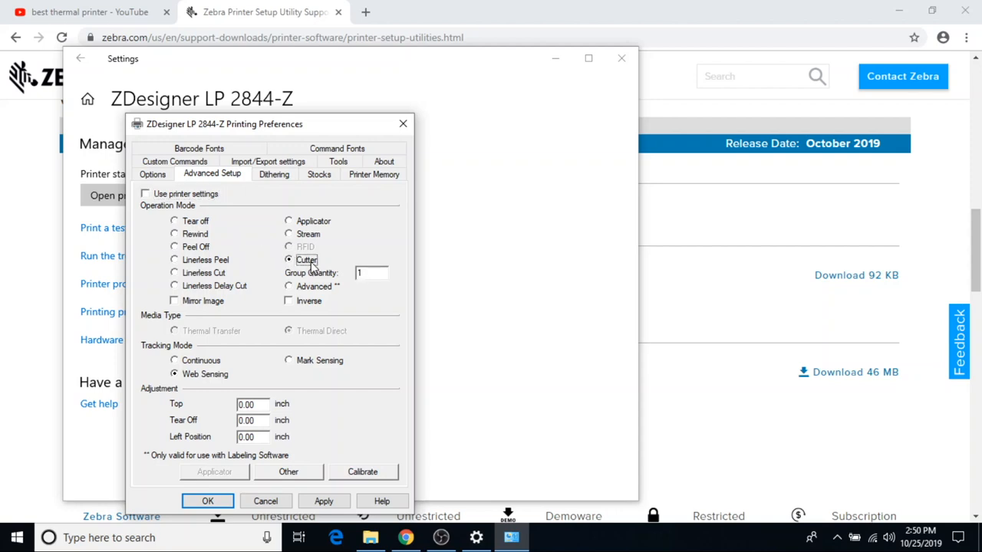
mouse_move(191, 227)
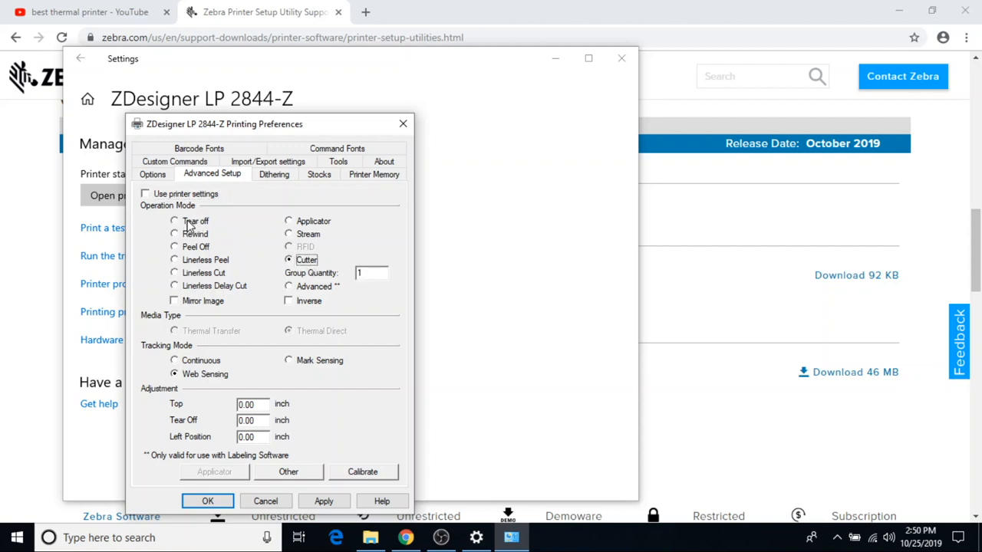
left_click(207, 500)
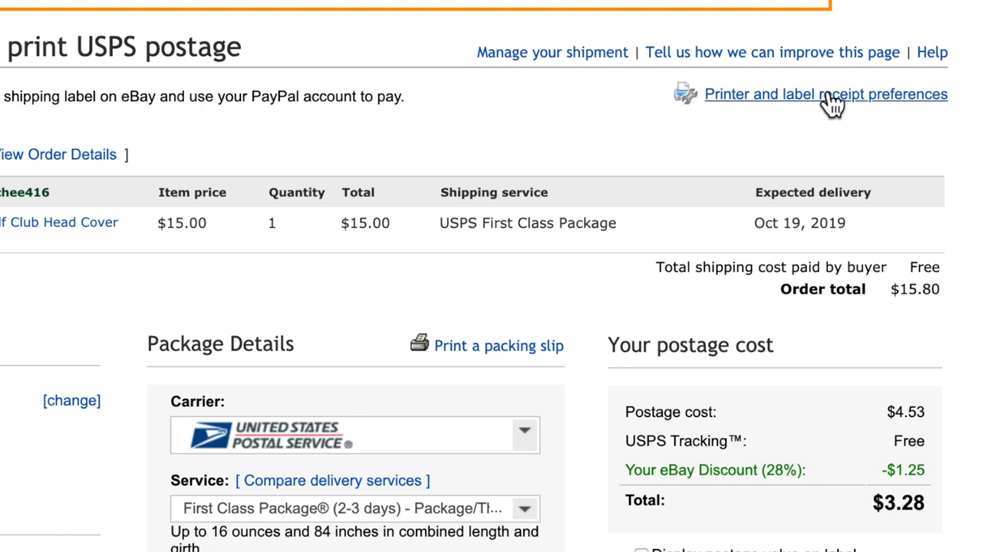
Show eBay's label printing preferences with supported Zebra printers
left_click(825, 94)
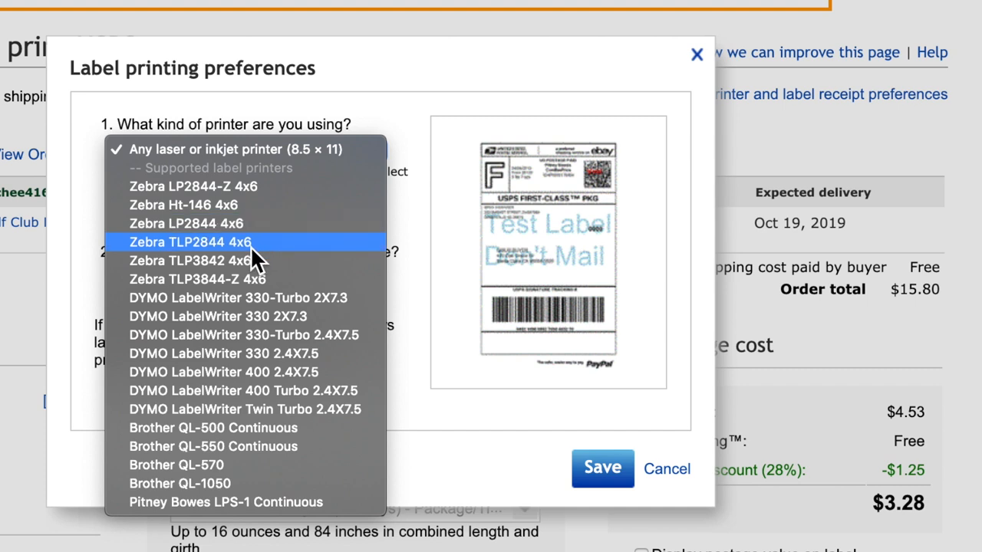
mouse_move(261, 230)
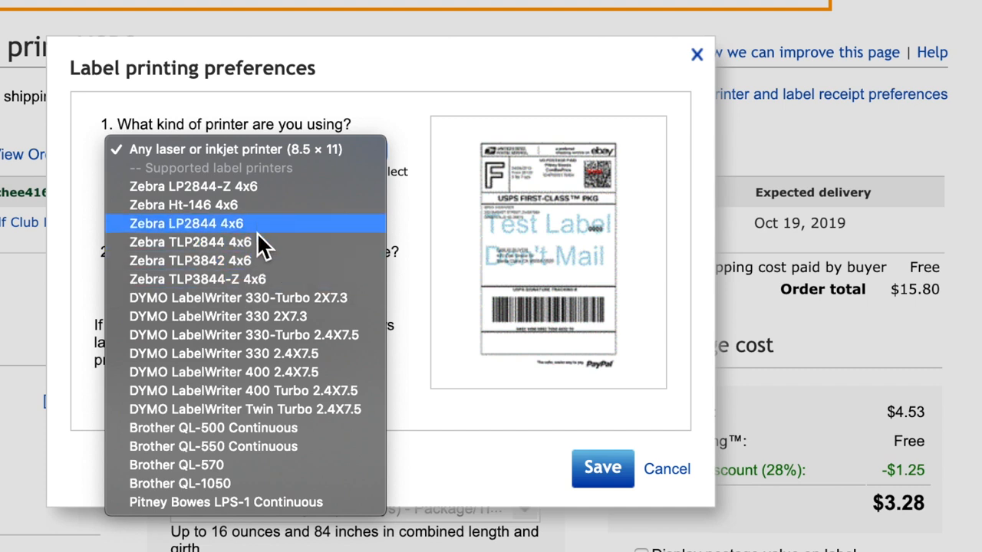
mouse_move(249, 242)
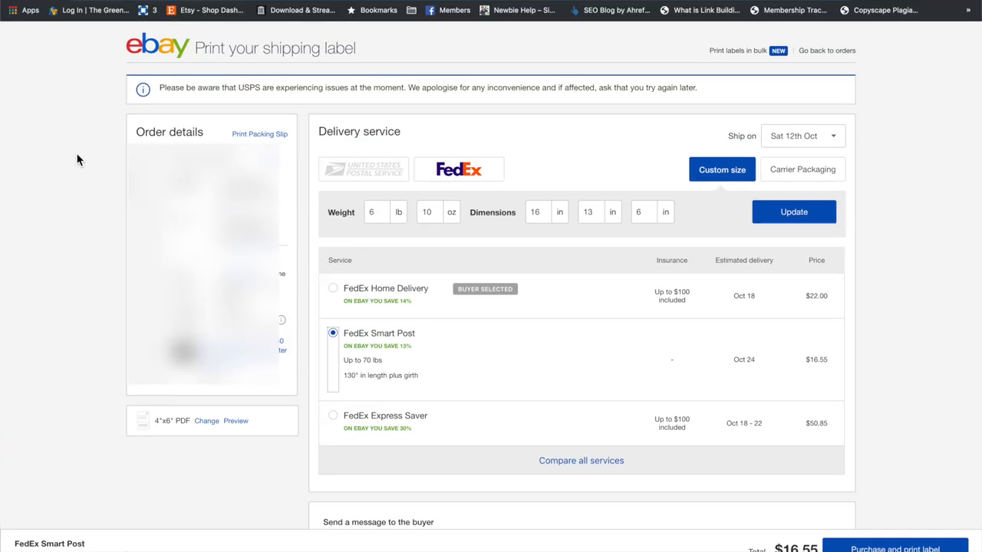
Save eBay labels as PDF file on 4" x 6" paper
left_click(206, 421)
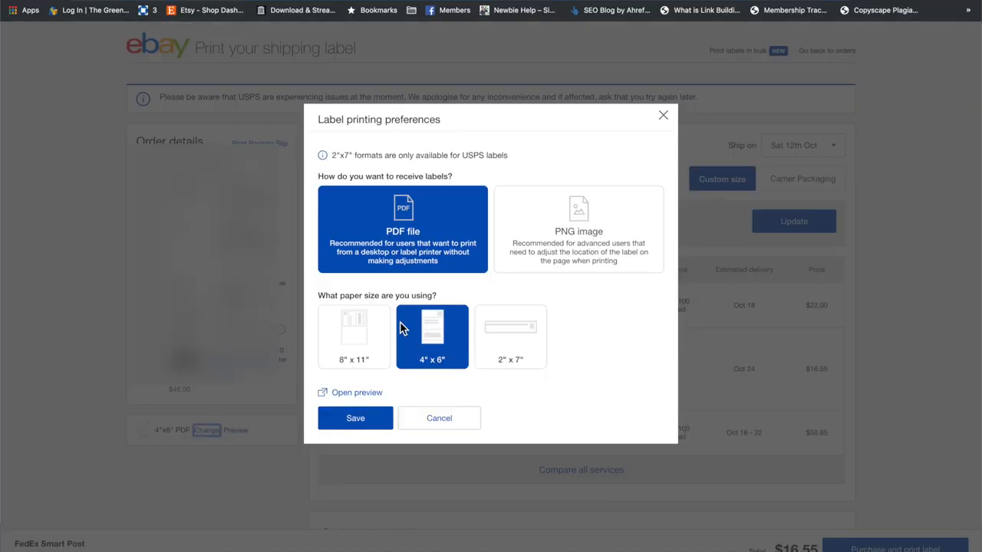
left_click(353, 337)
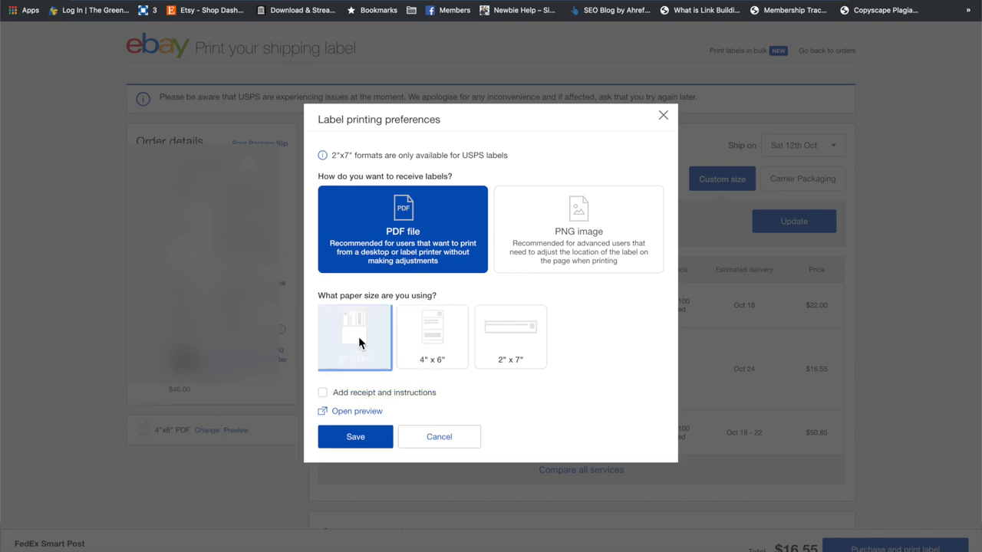
left_click(433, 338)
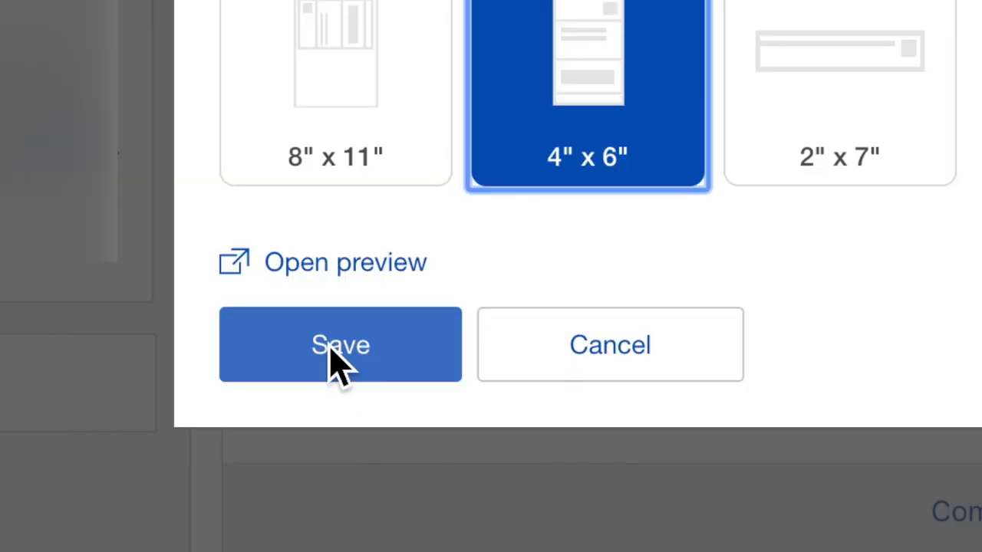
left_click(340, 344)
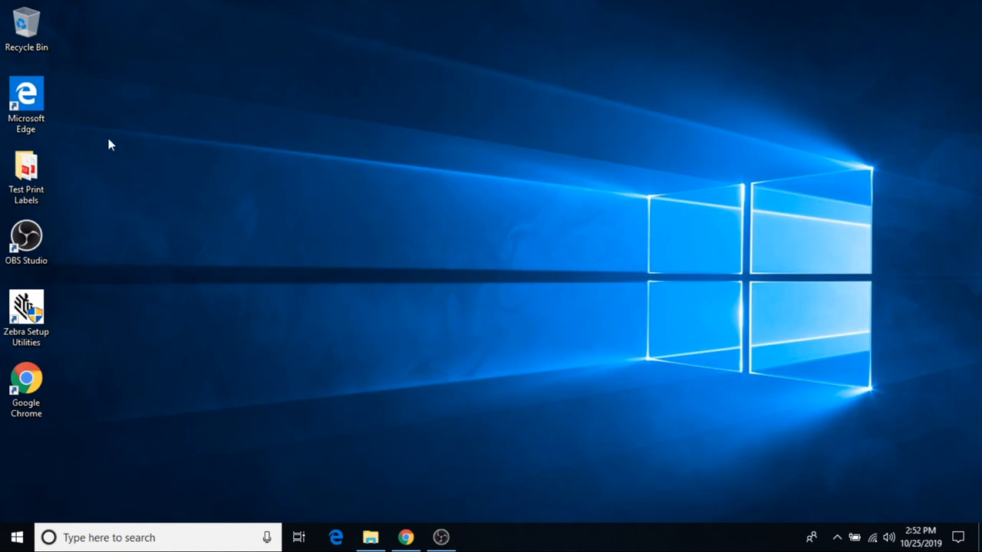
Print the US_4x6_sample.pdf label from Edge to the ZDesigner LP 2844-Z
double_click(26, 175)
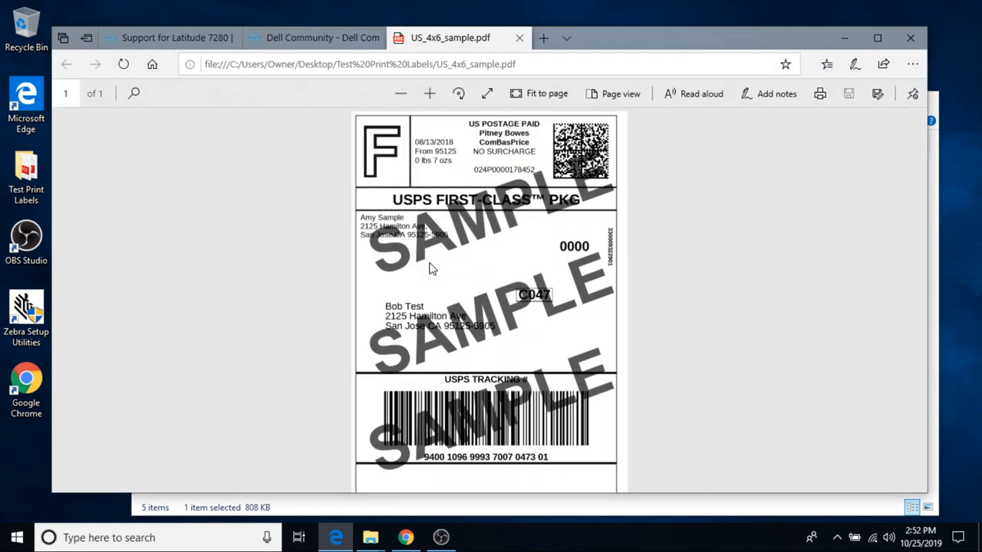
left_click(819, 94)
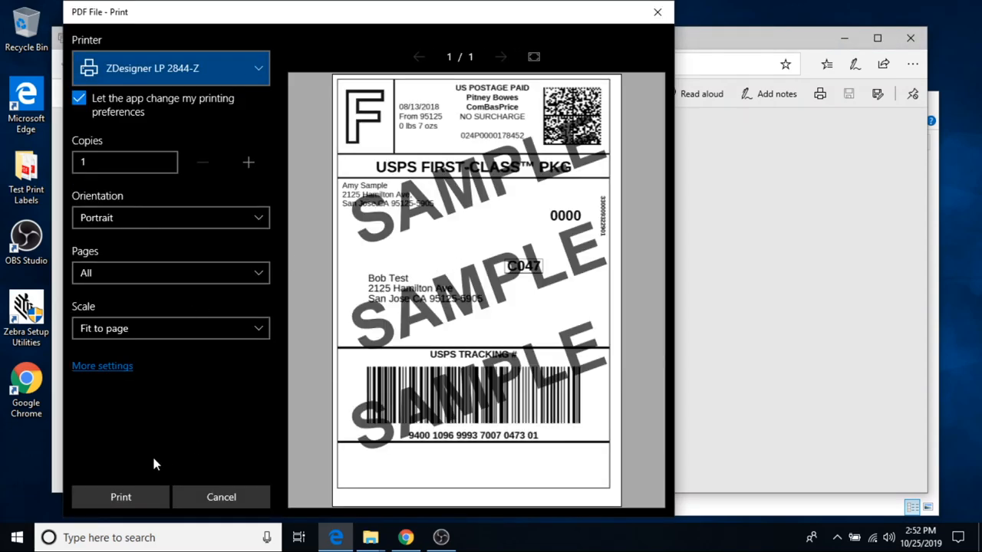
left_click(220, 497)
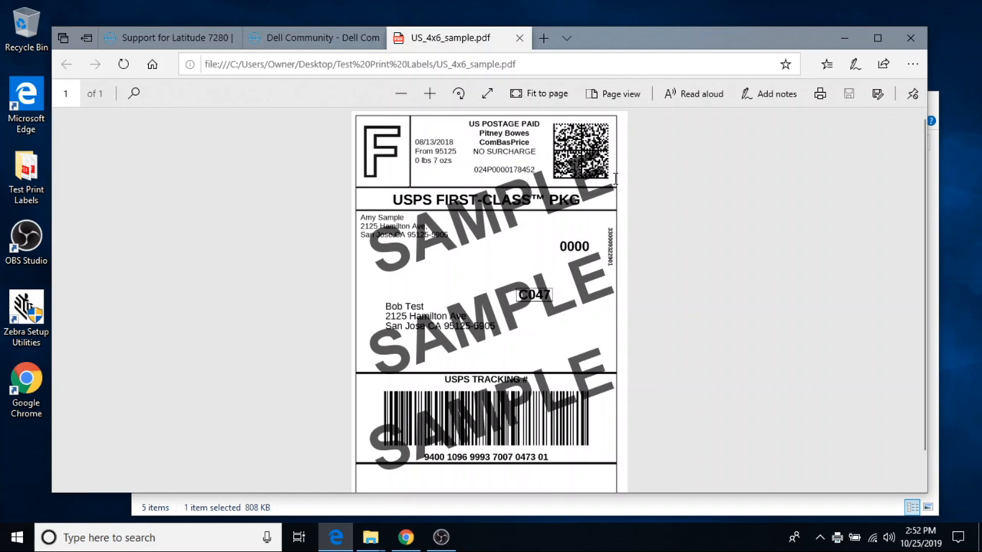
mouse_move(632, 121)
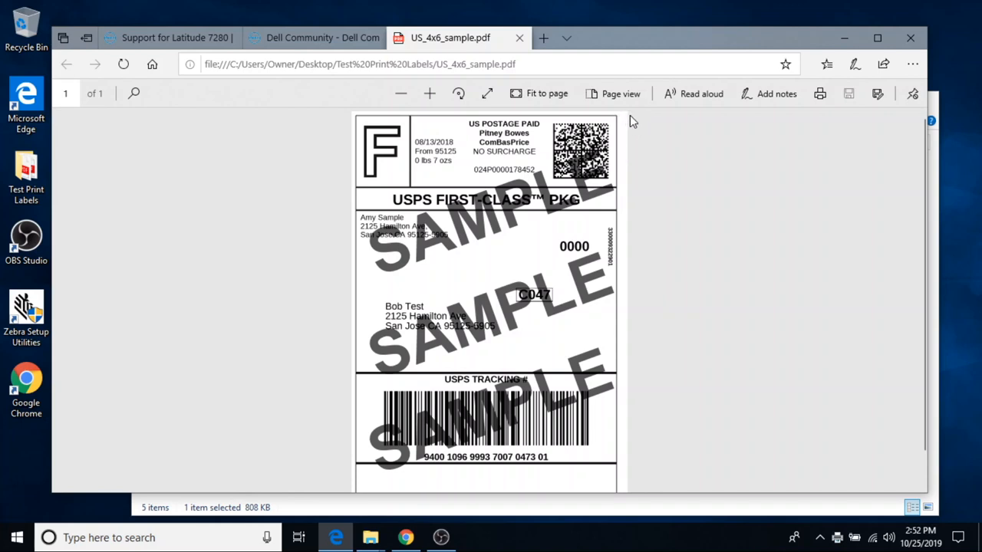